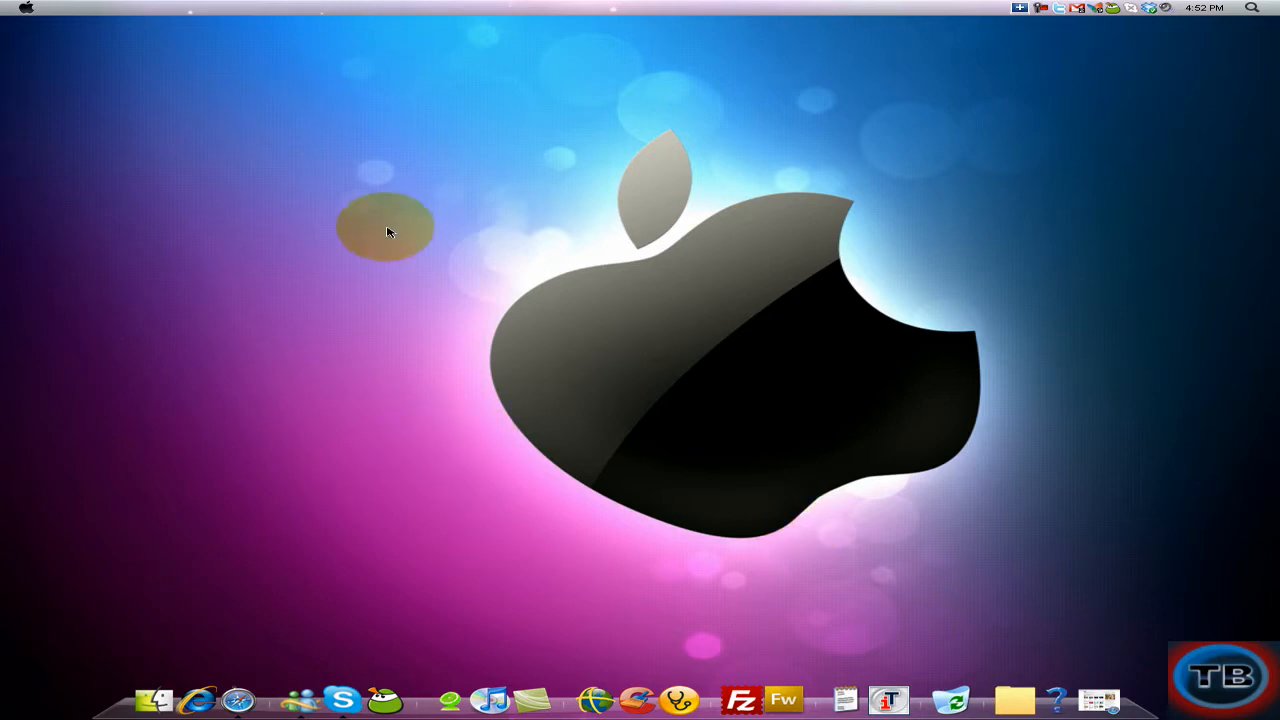
mouse_move(478, 195)
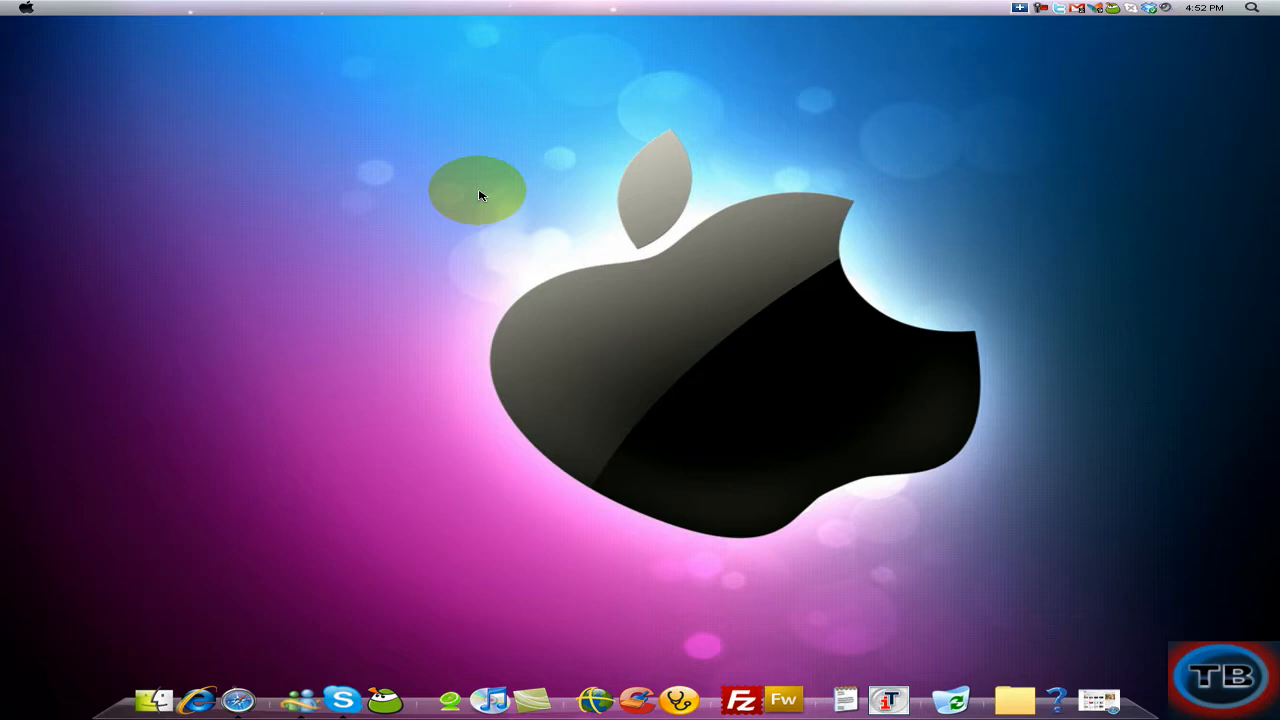
mouse_move(469, 195)
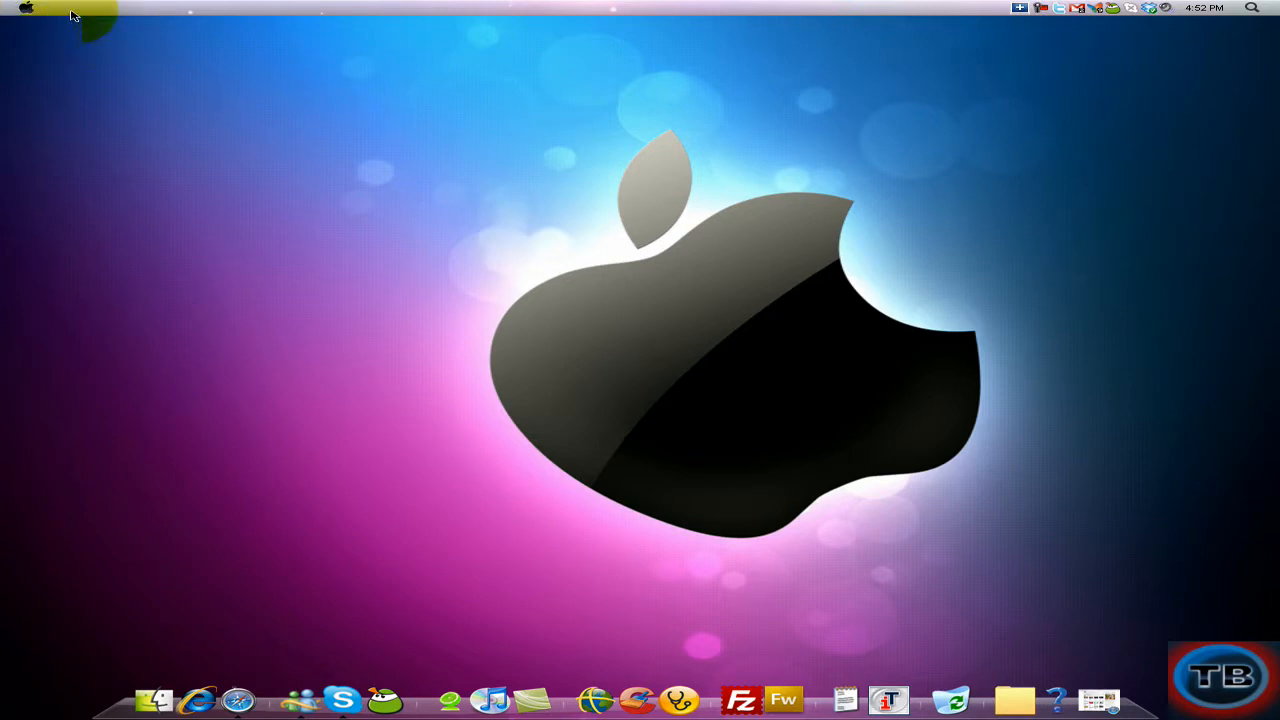
mouse_move(68, 10)
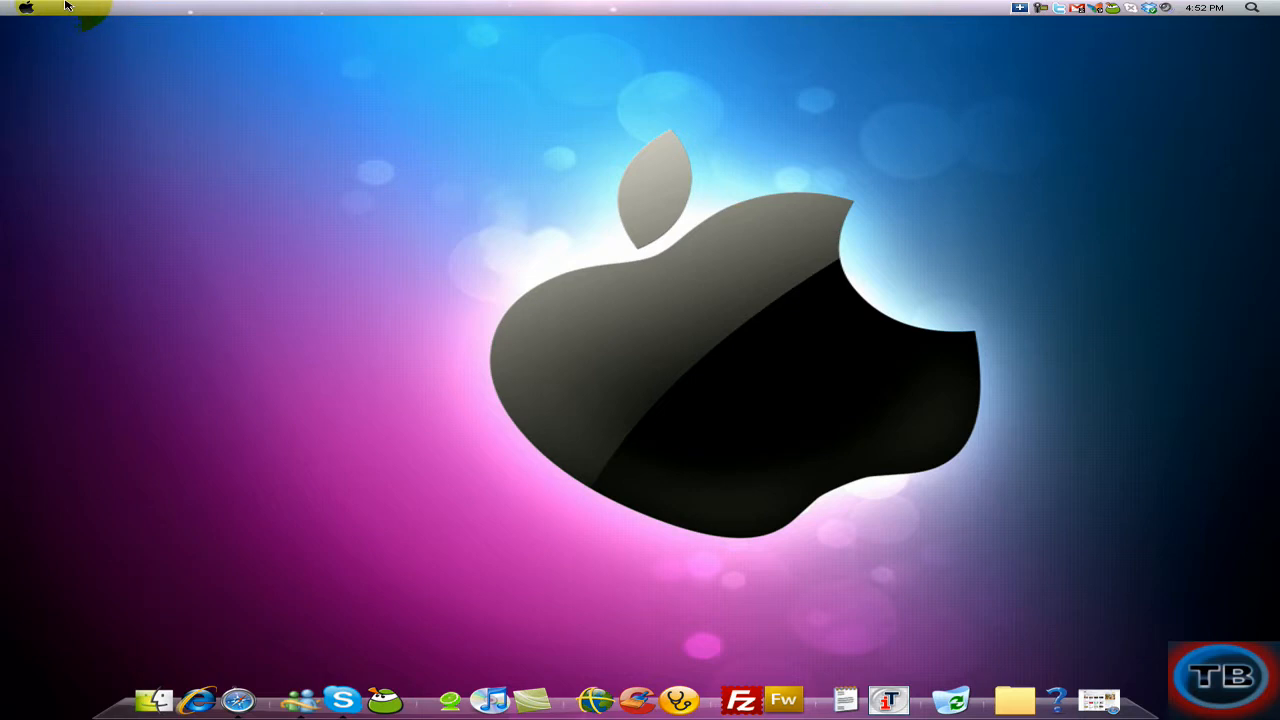
mouse_move(202, 8)
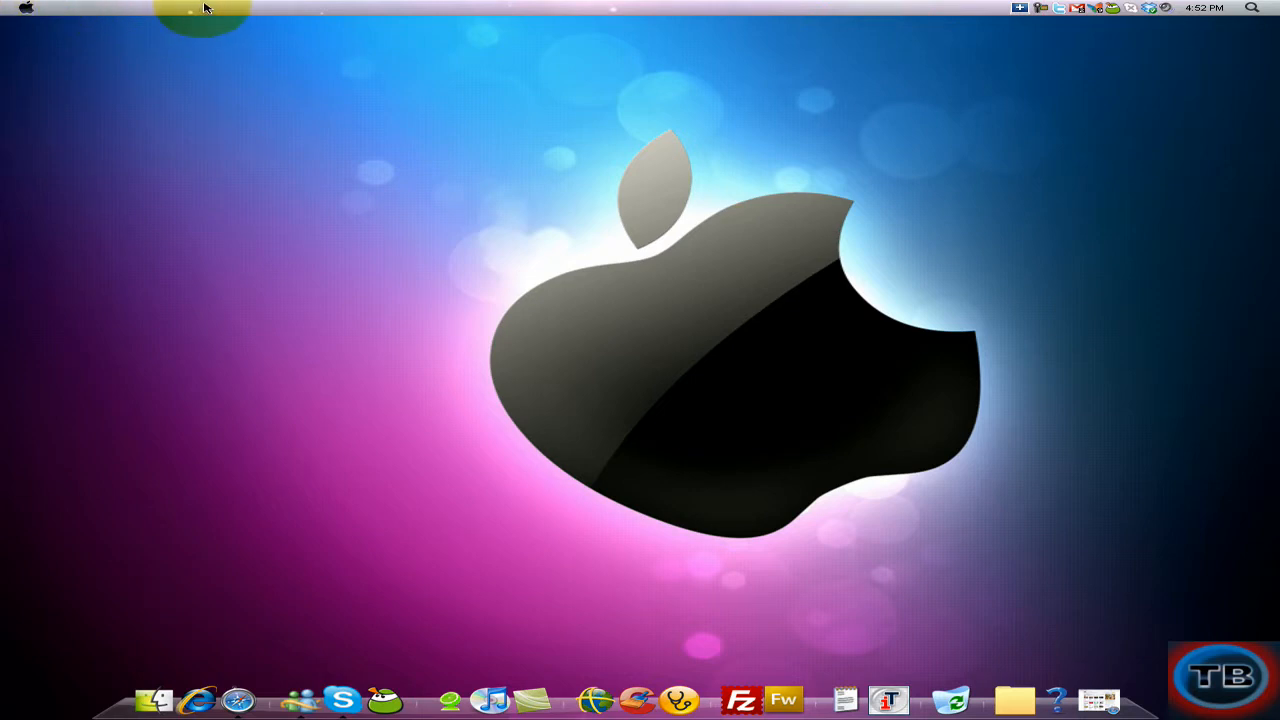
mouse_move(118, 13)
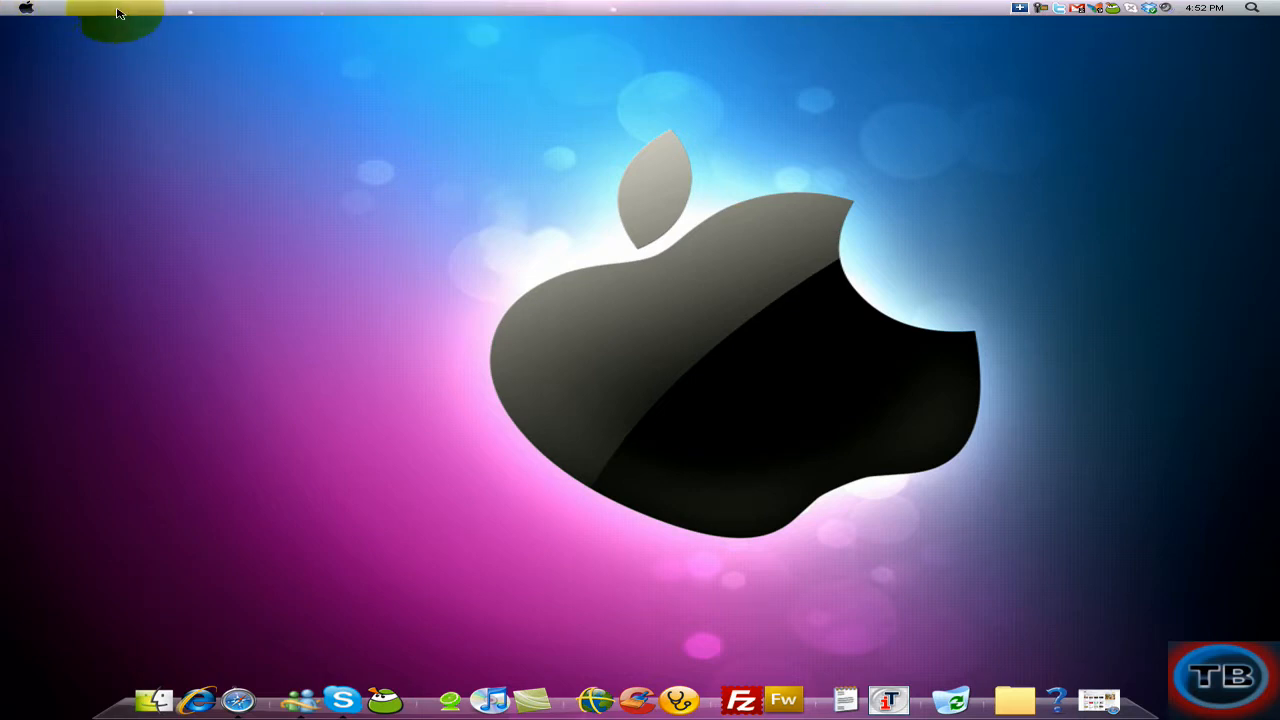
mouse_move(300, 25)
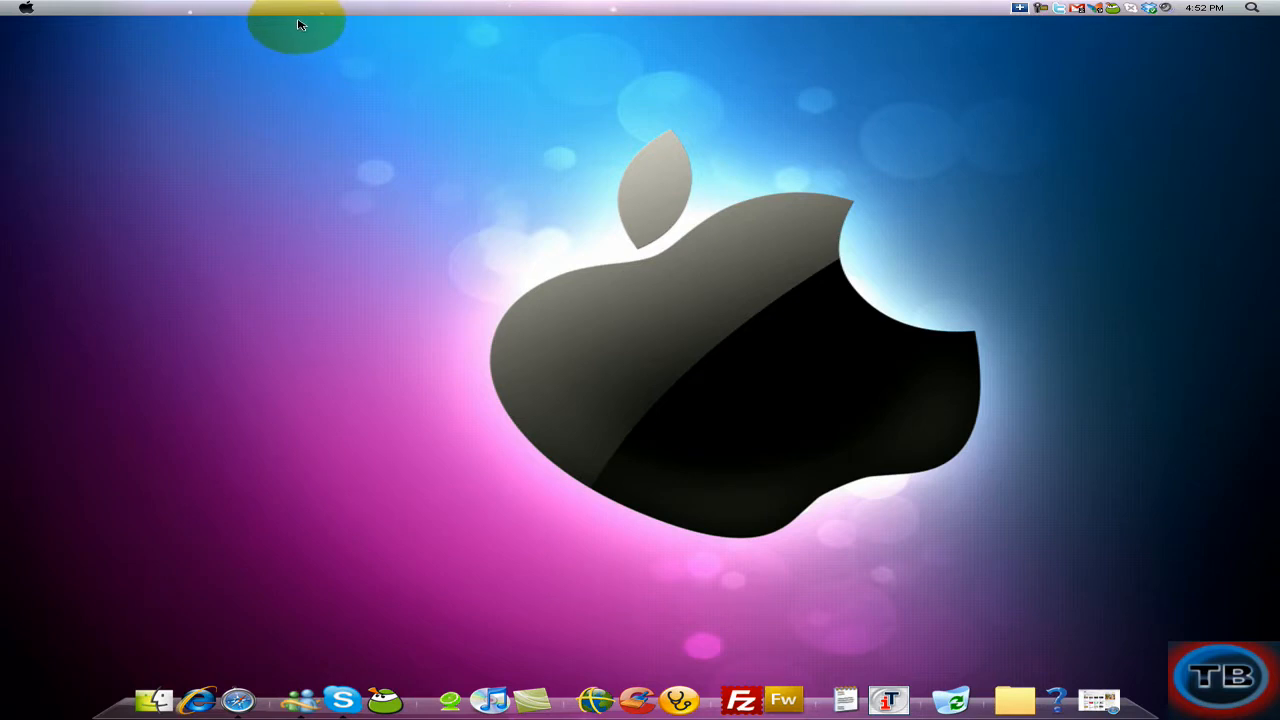
mouse_move(488, 14)
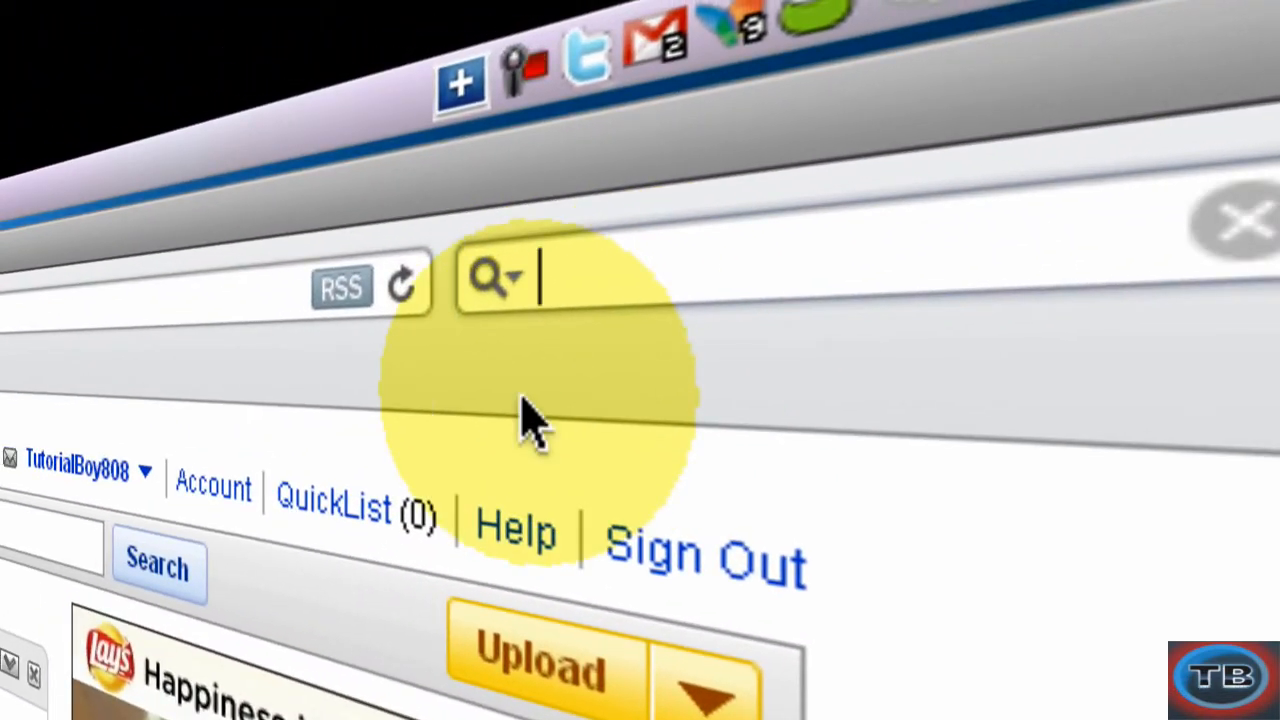
Search for 'dviant art' to reach the deviantART home page
type("dviant art")
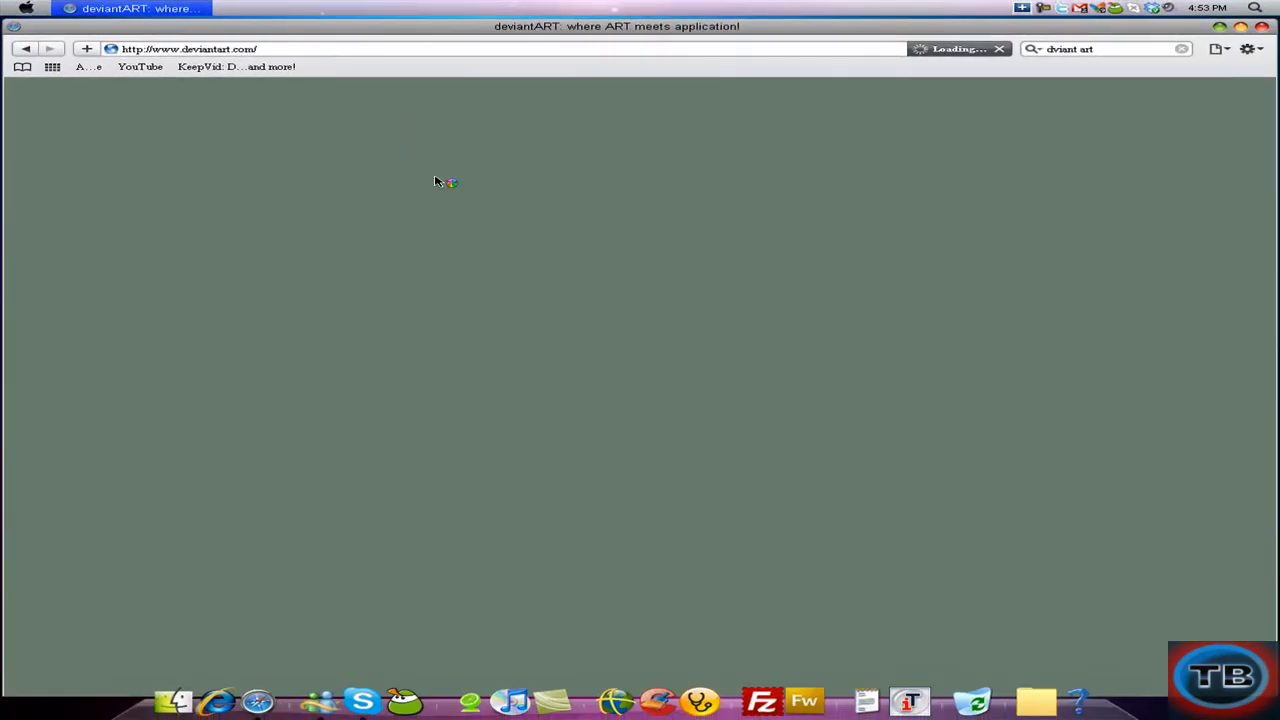
mouse_move(583, 238)
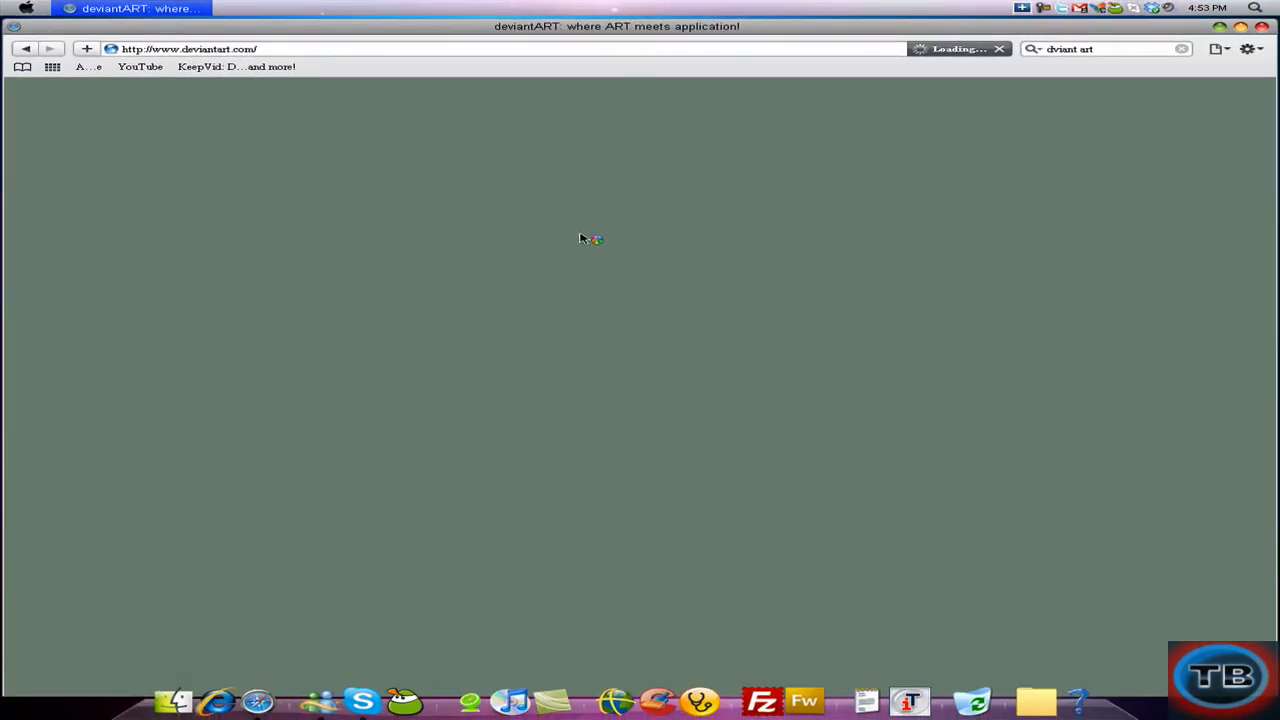
mouse_move(575, 220)
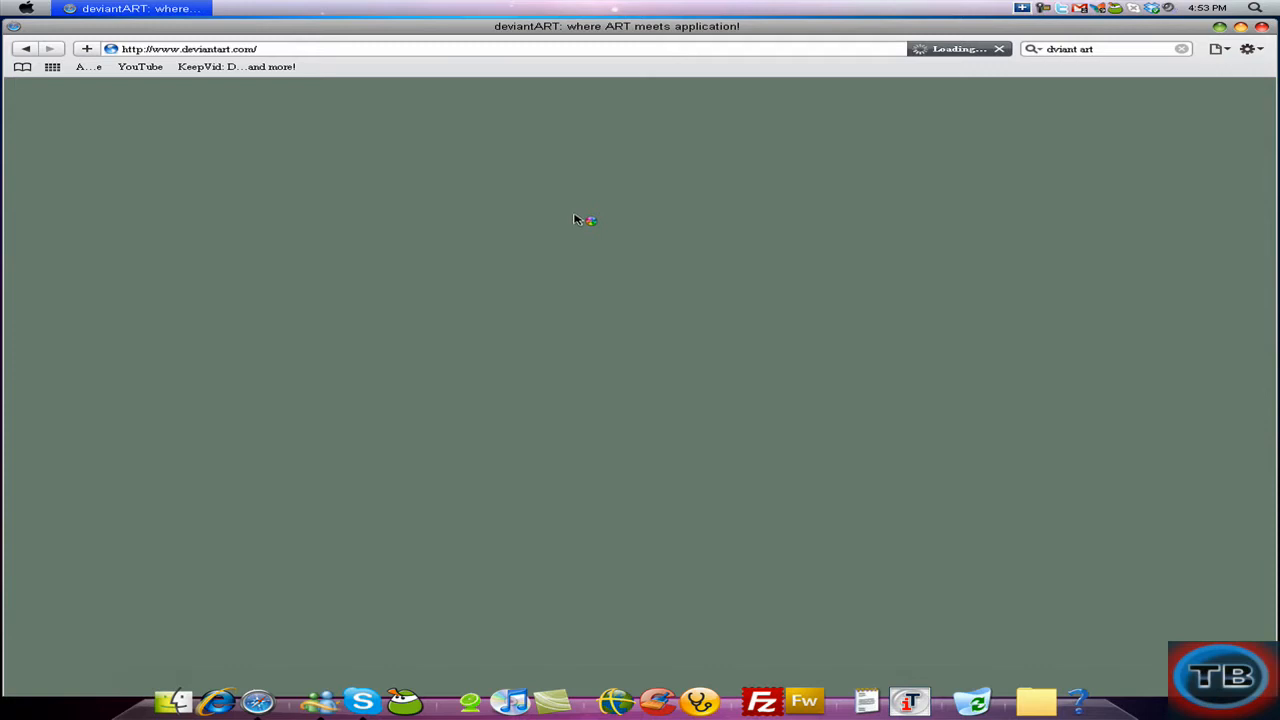
mouse_move(532, 176)
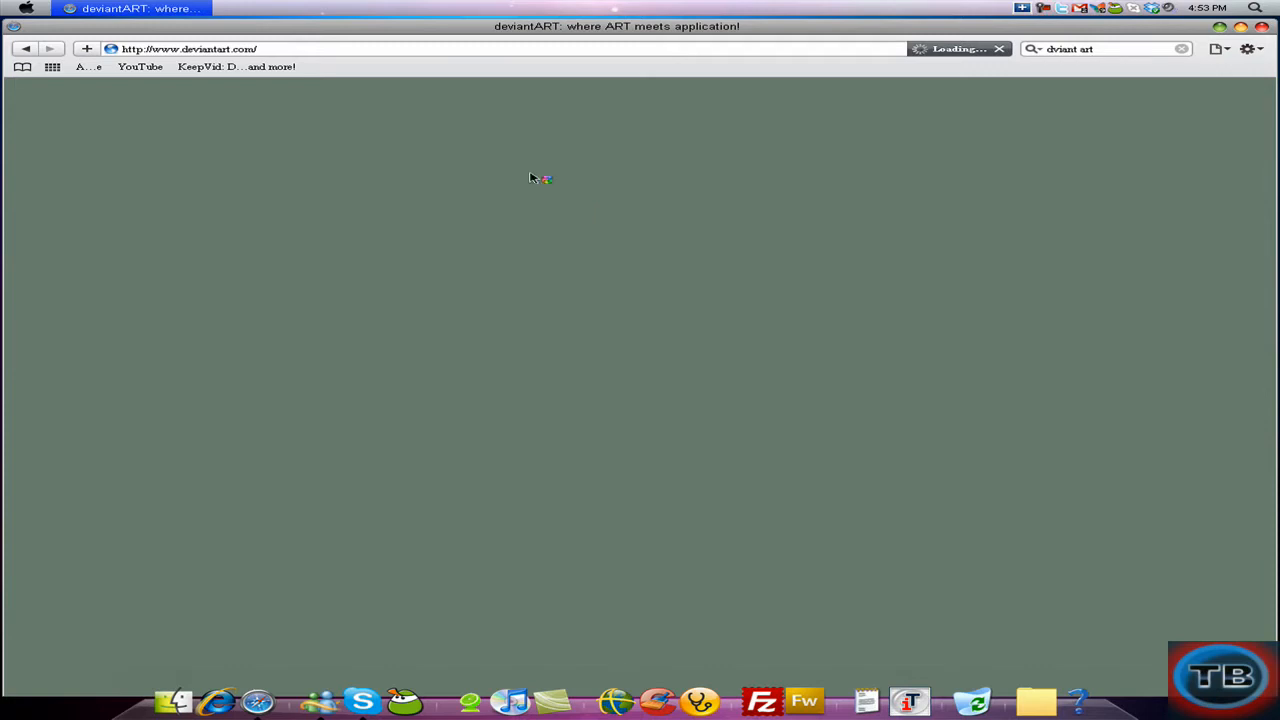
mouse_move(515, 200)
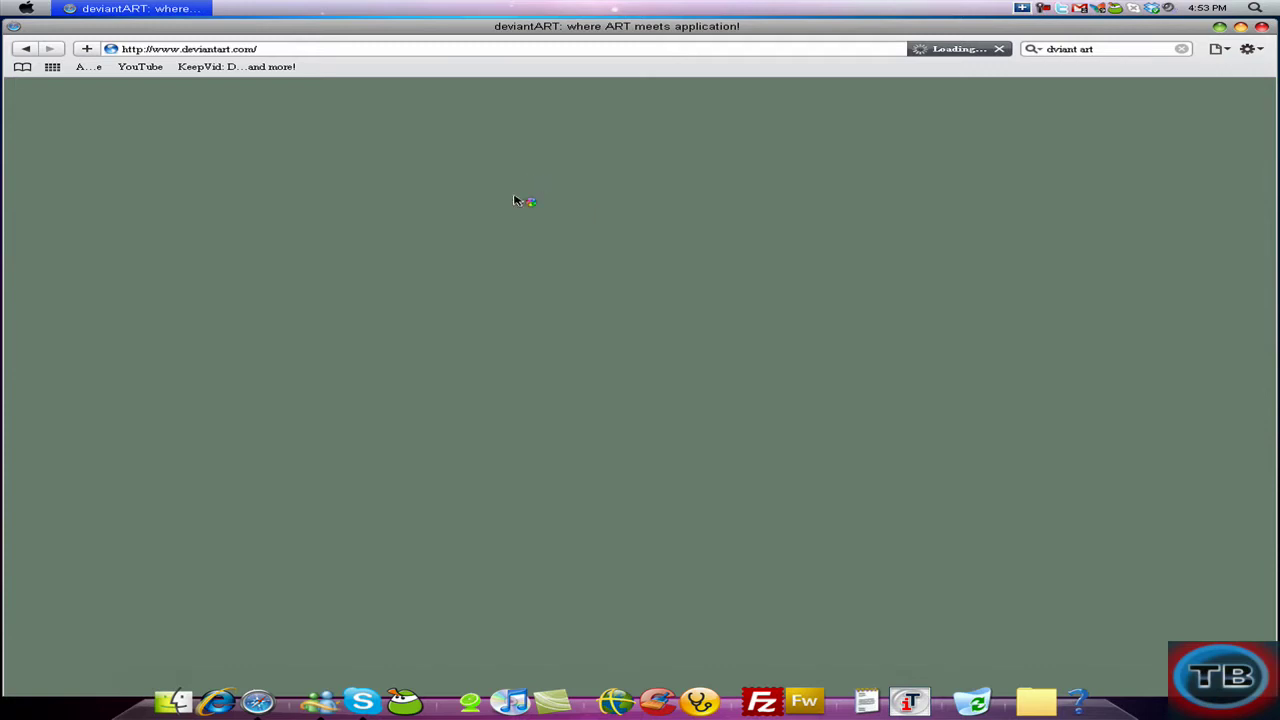
mouse_move(519, 190)
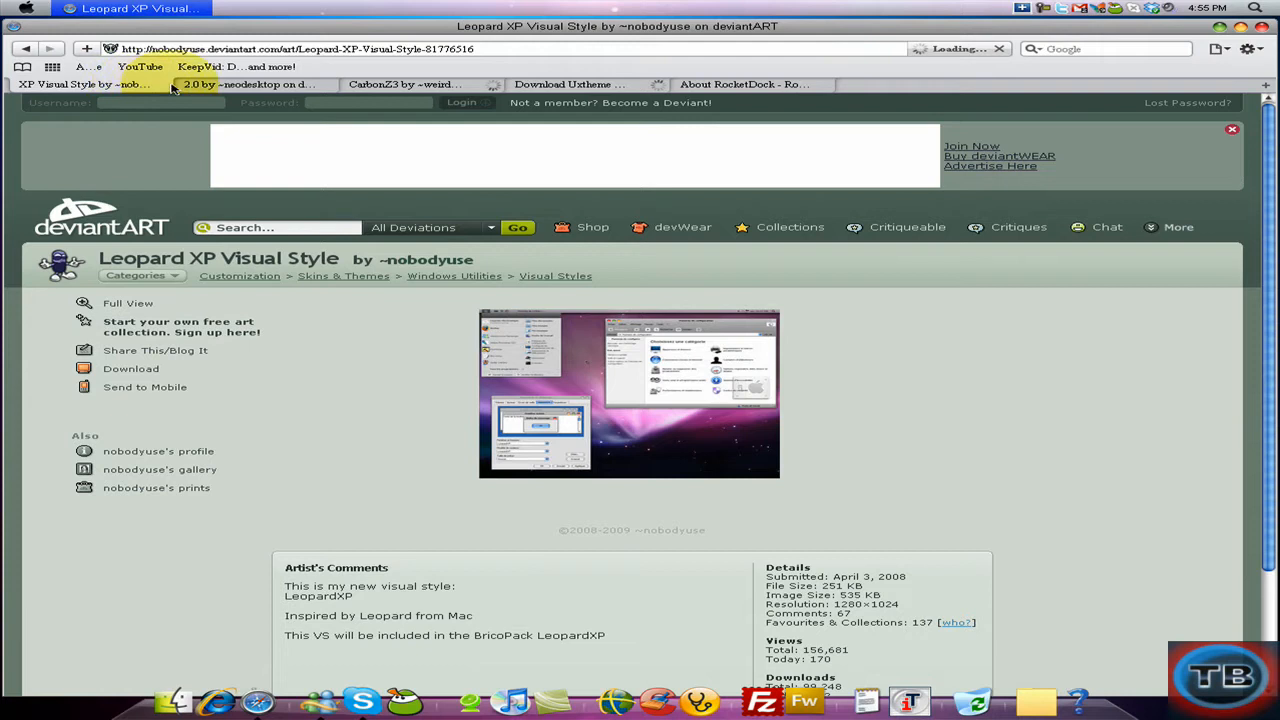
Open the Leopard XP Visual Style page, with Uxtheme and RocketDock tabs alongside
left_click(225, 85)
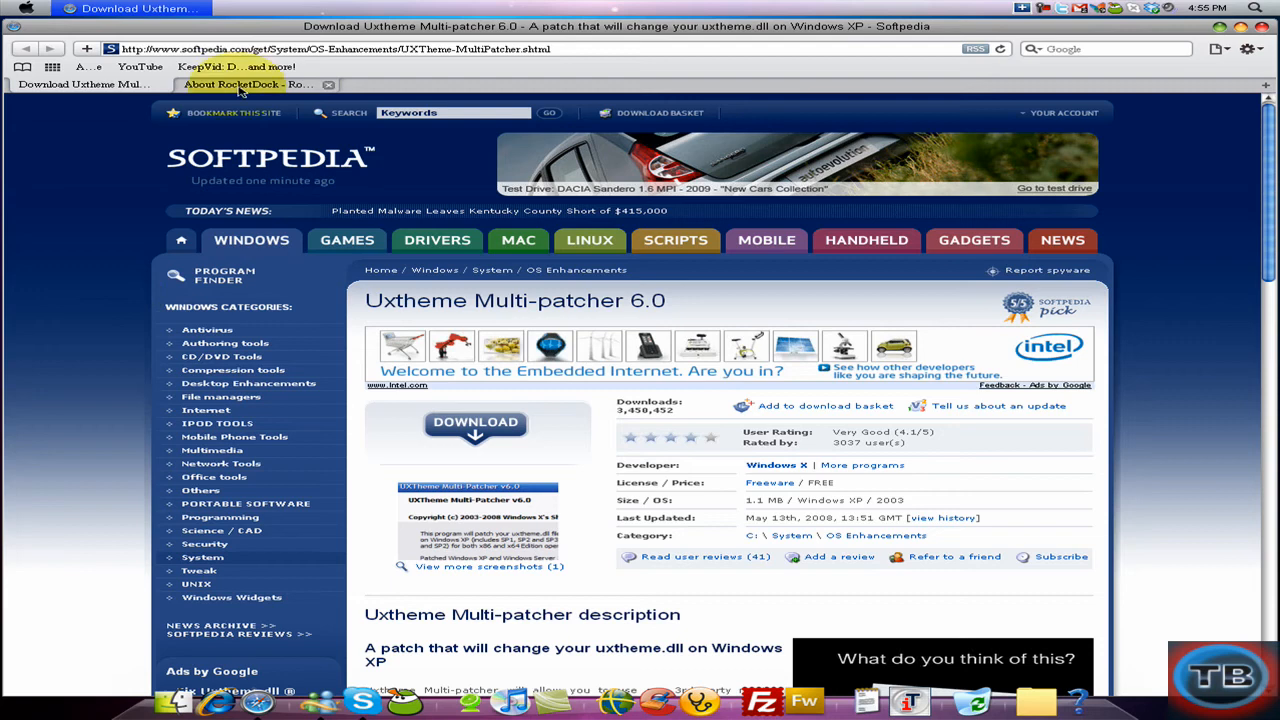
View the Softpedia Uxtheme Multi-patcher 6.0 tab, then close it
left_click(80, 92)
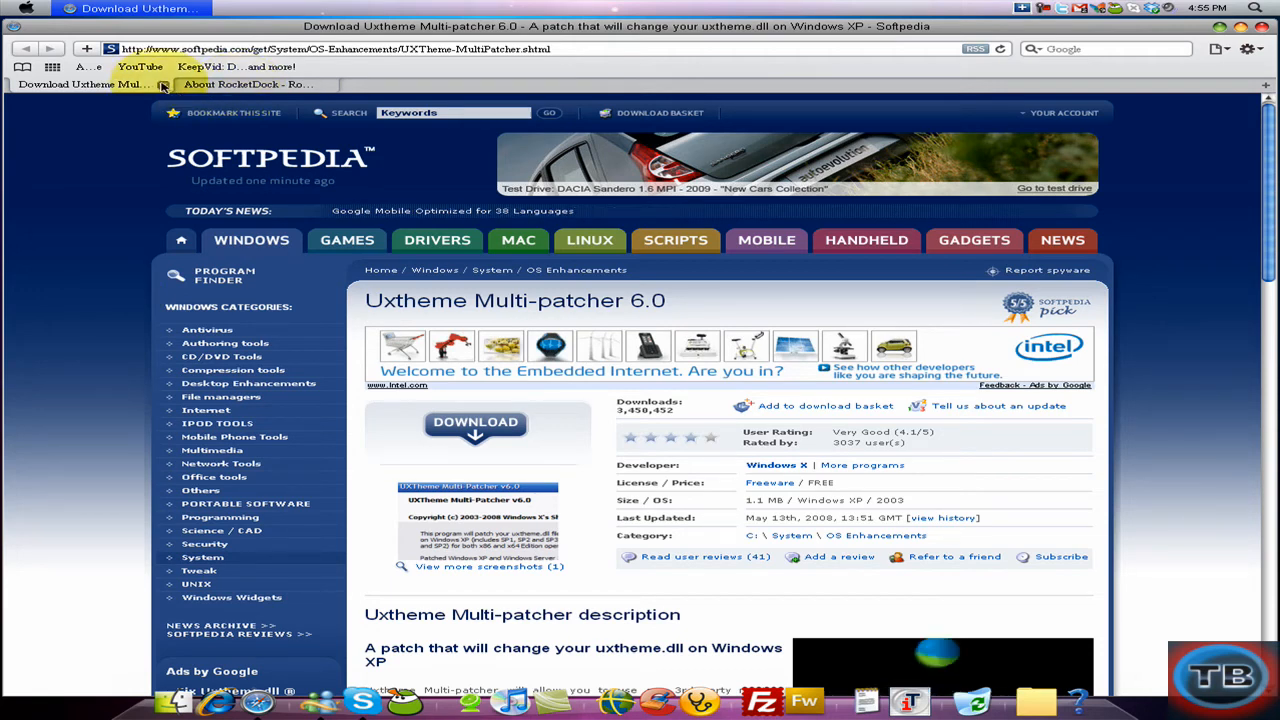
left_click(245, 84)
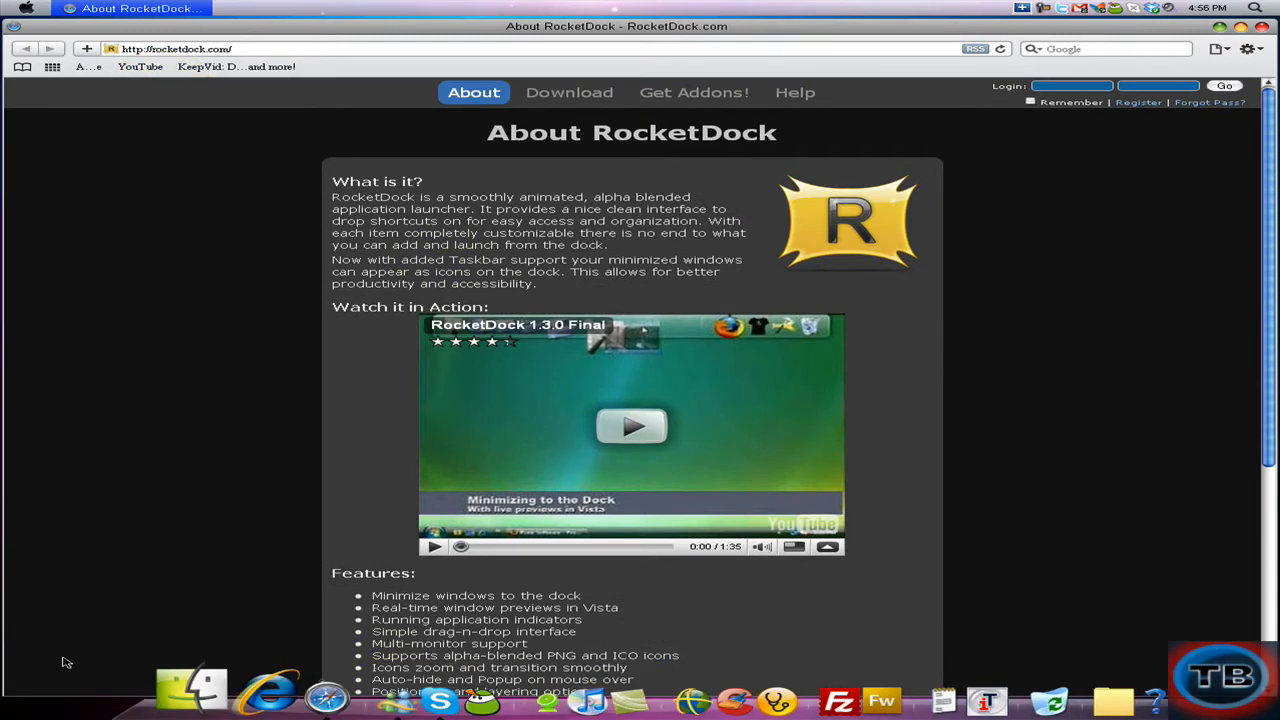
mouse_move(173, 697)
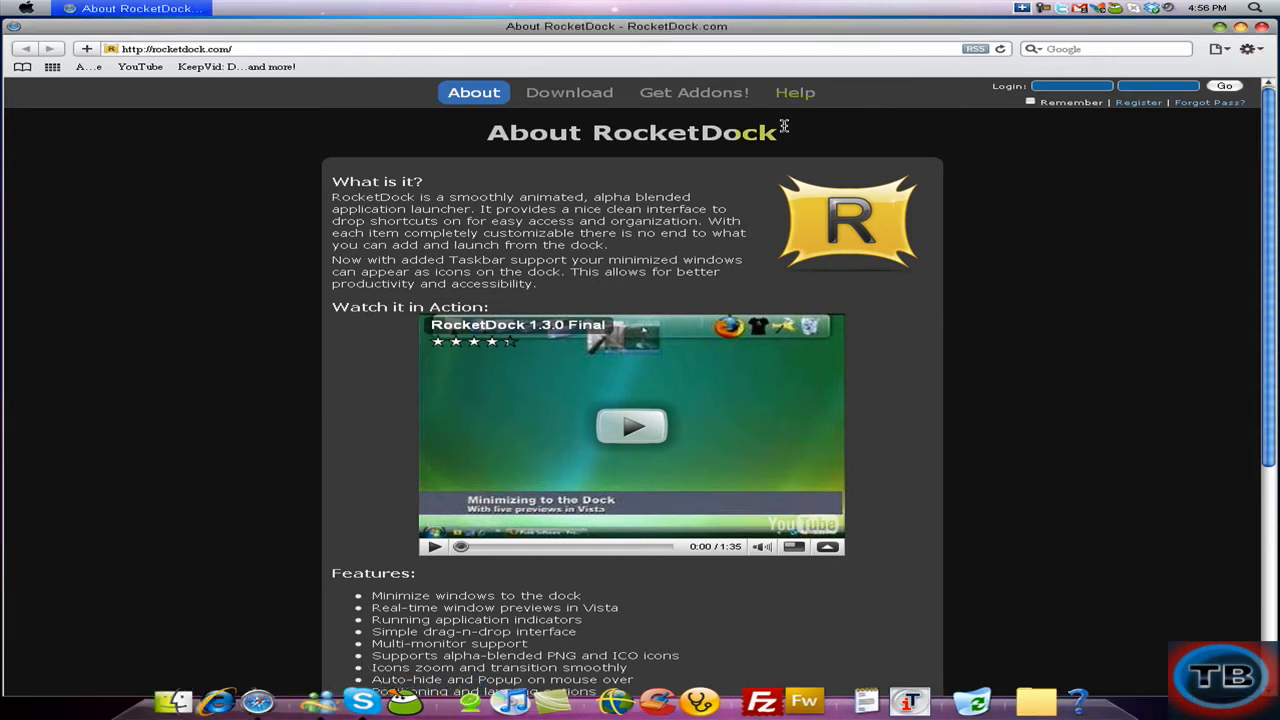
mouse_move(897, 317)
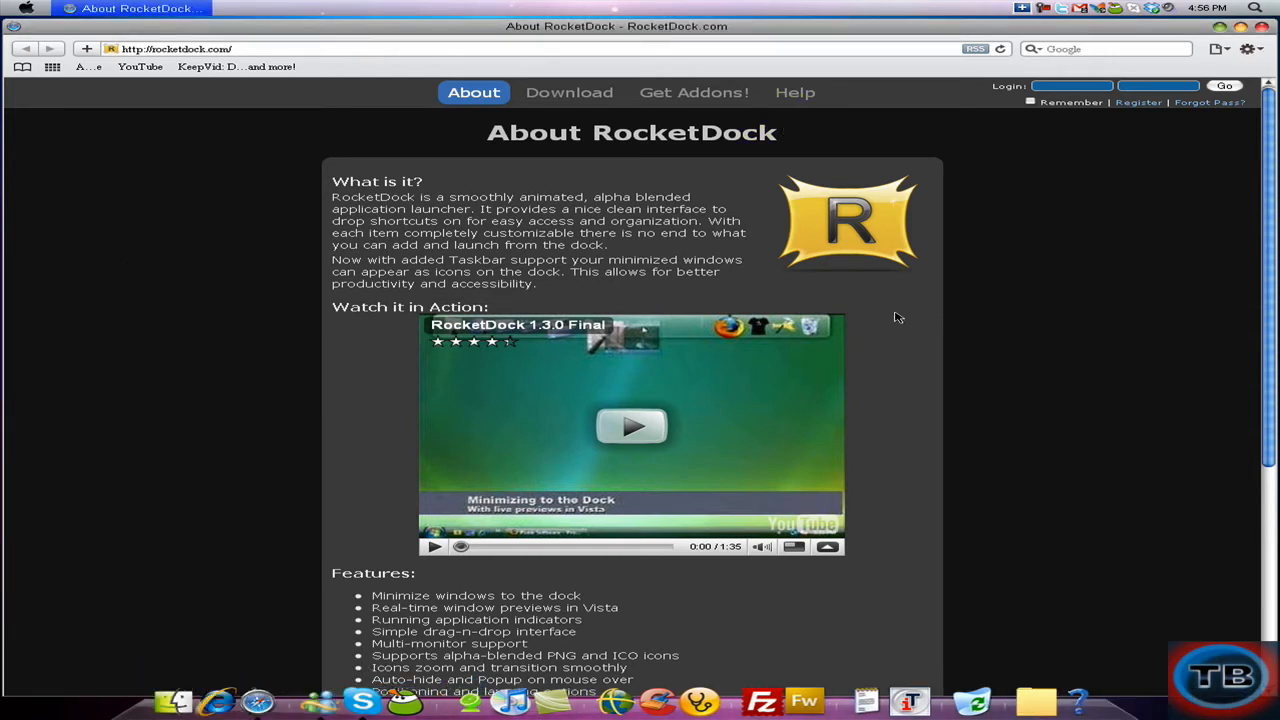
mouse_move(760, 181)
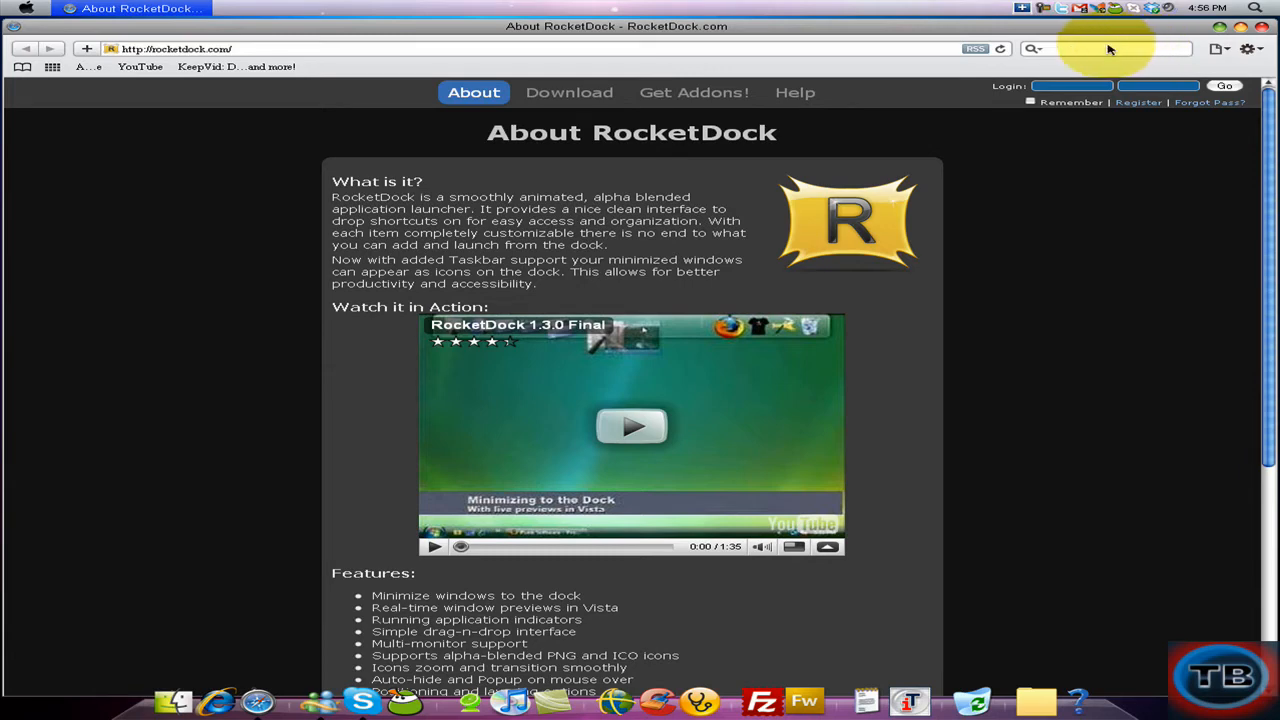
Search the web for 'true transparency' to list Google results
type("true trans")
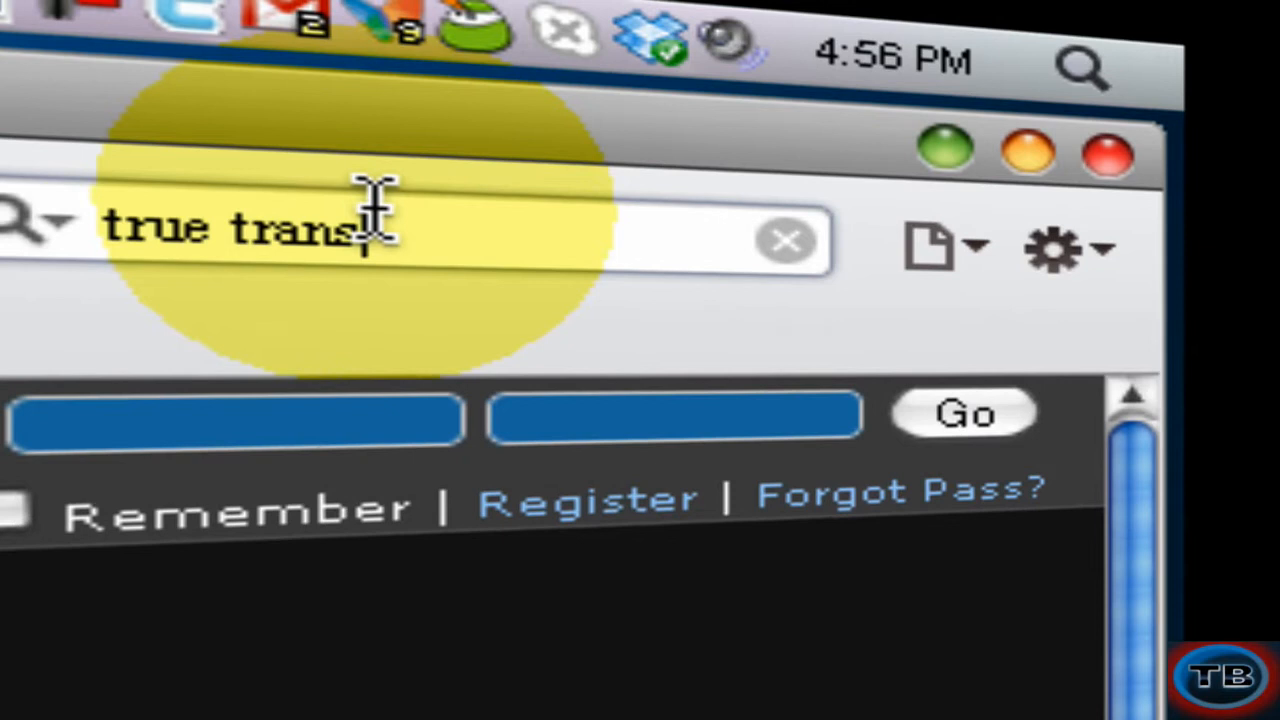
type("parene")
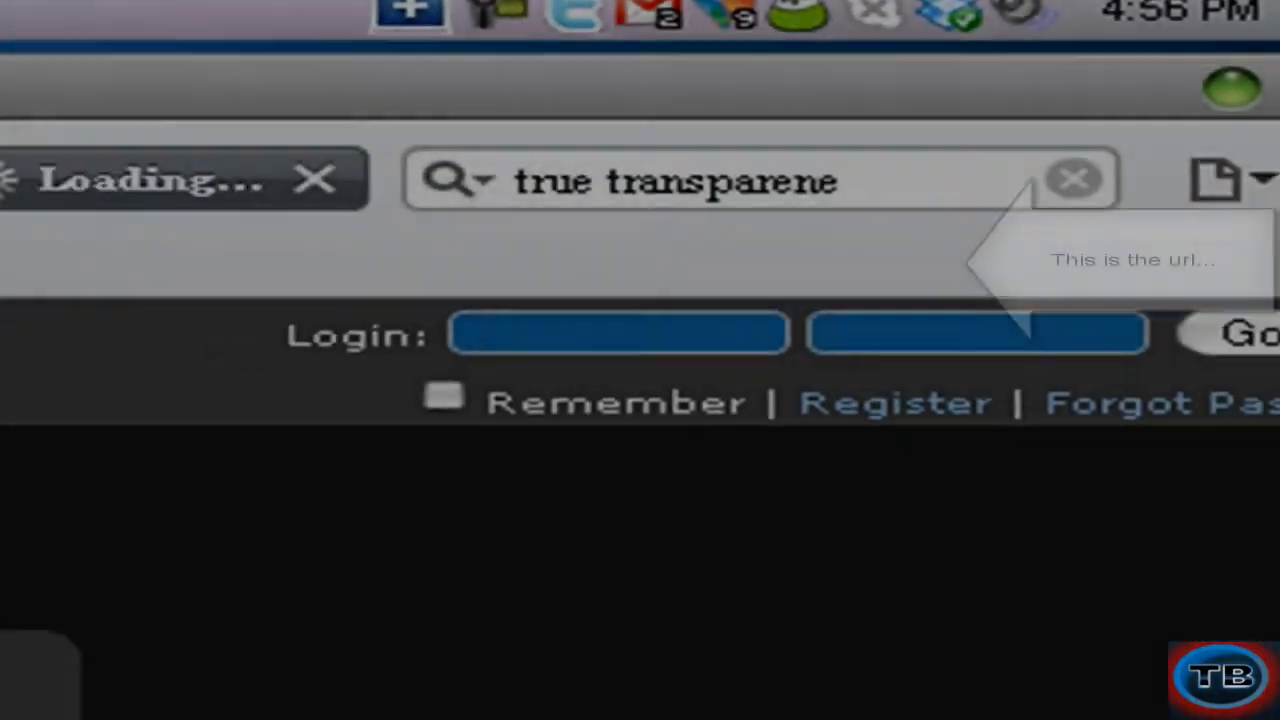
left_click(1002, 114)
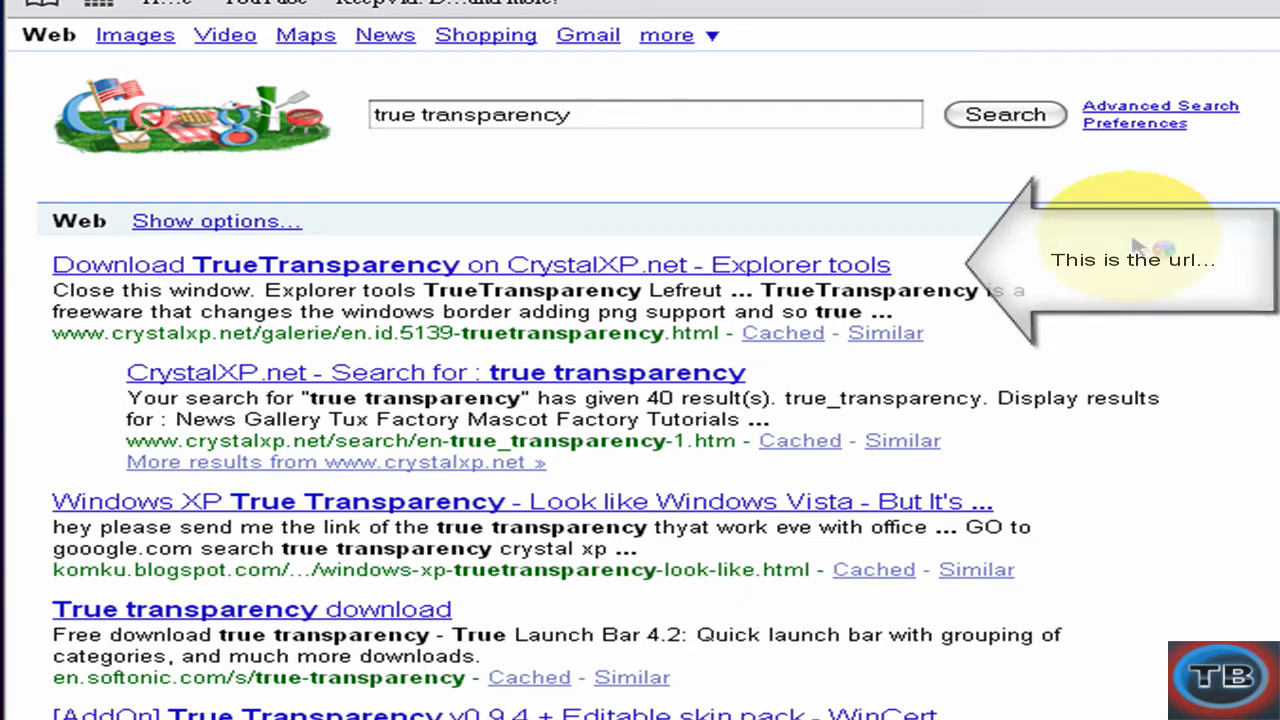
mouse_move(500, 312)
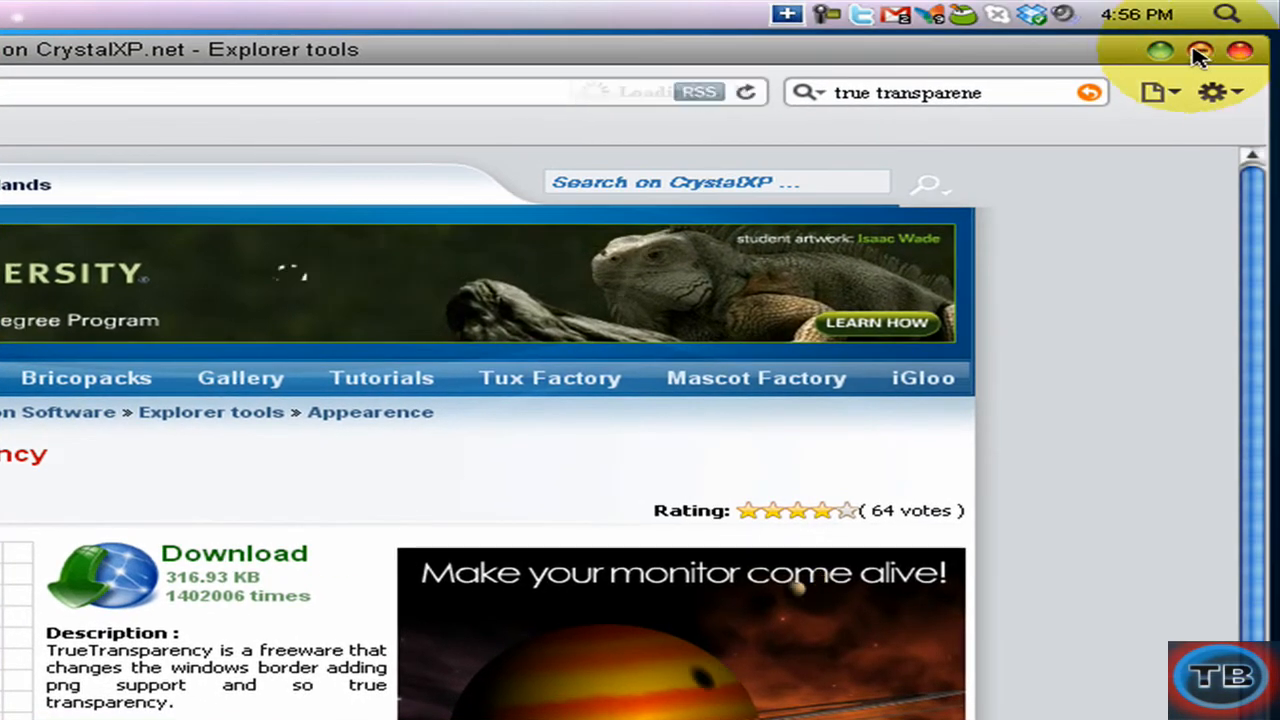
mouse_move(1197, 48)
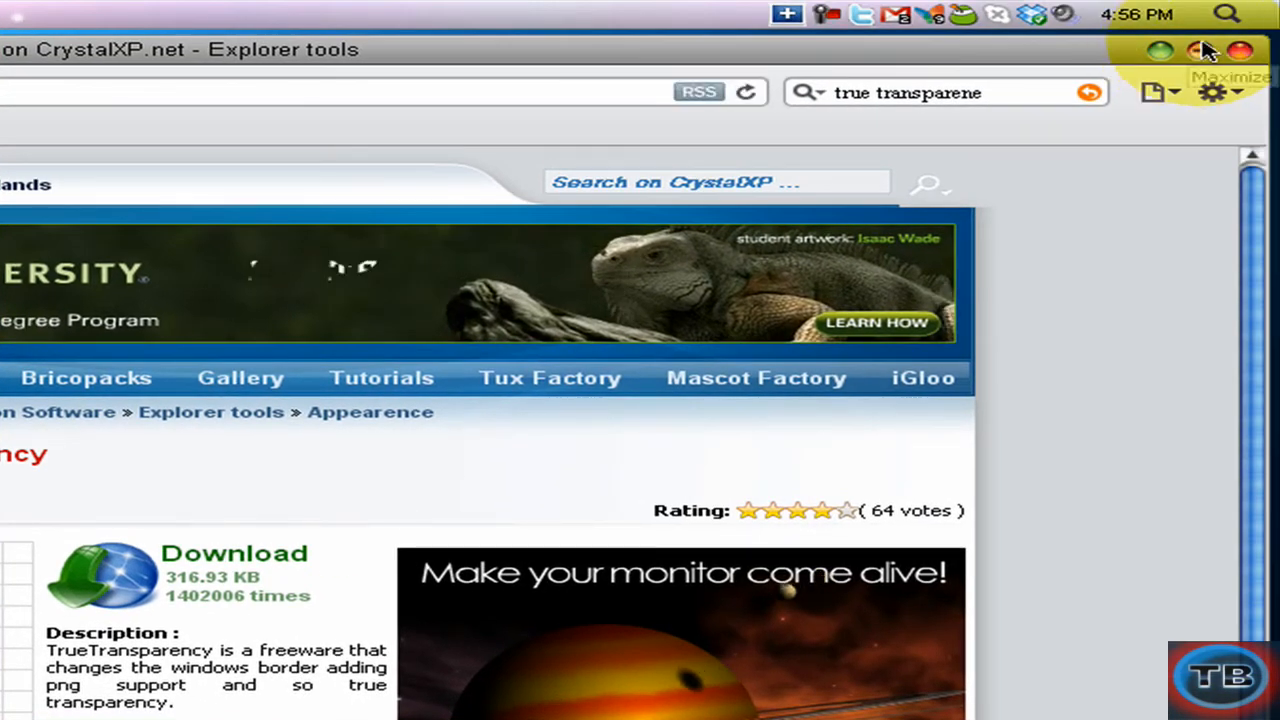
mouse_move(1233, 47)
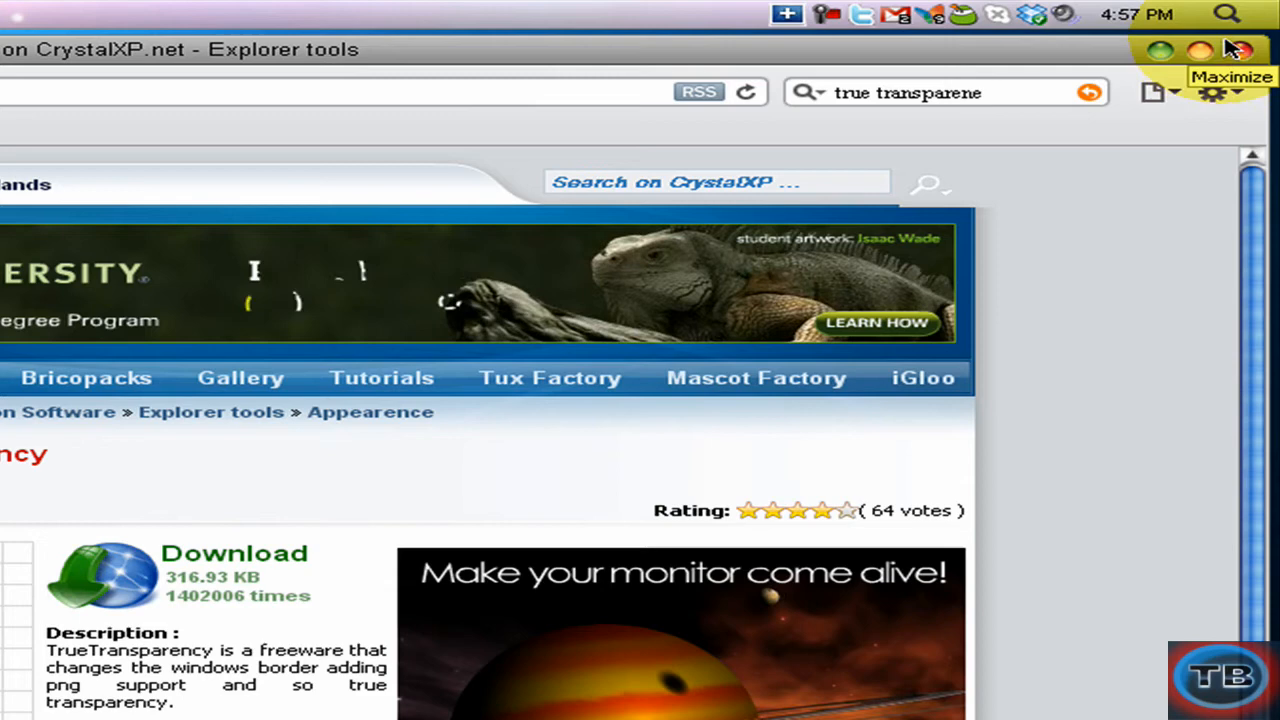
Maximize Safari on the CrystalXP.net TrueTransparency download page
left_click(1218, 46)
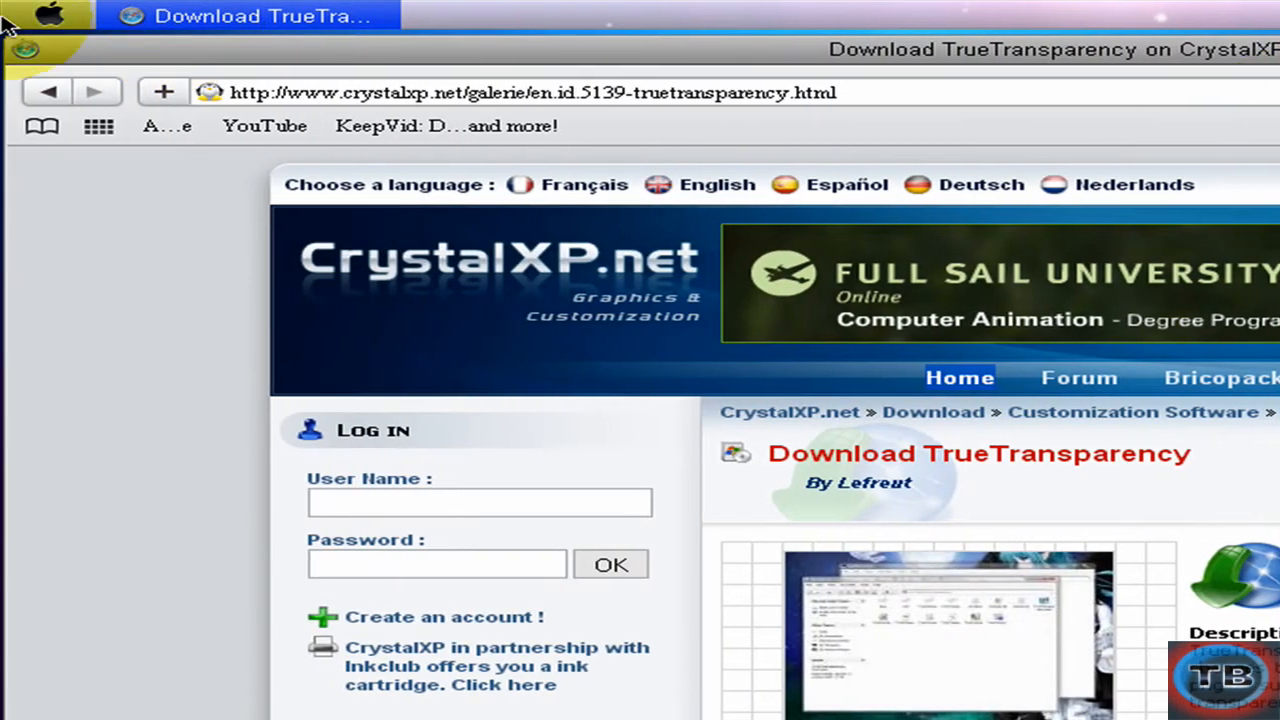
mouse_move(40, 55)
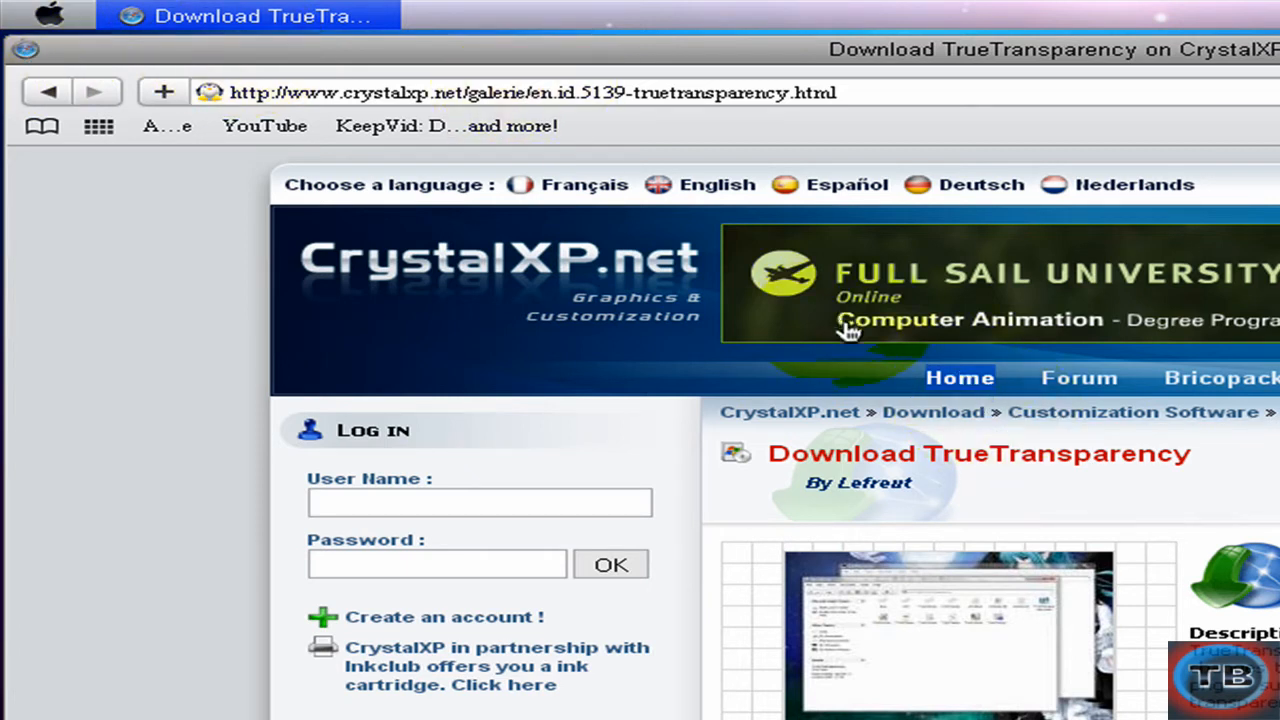
mouse_move(285, 30)
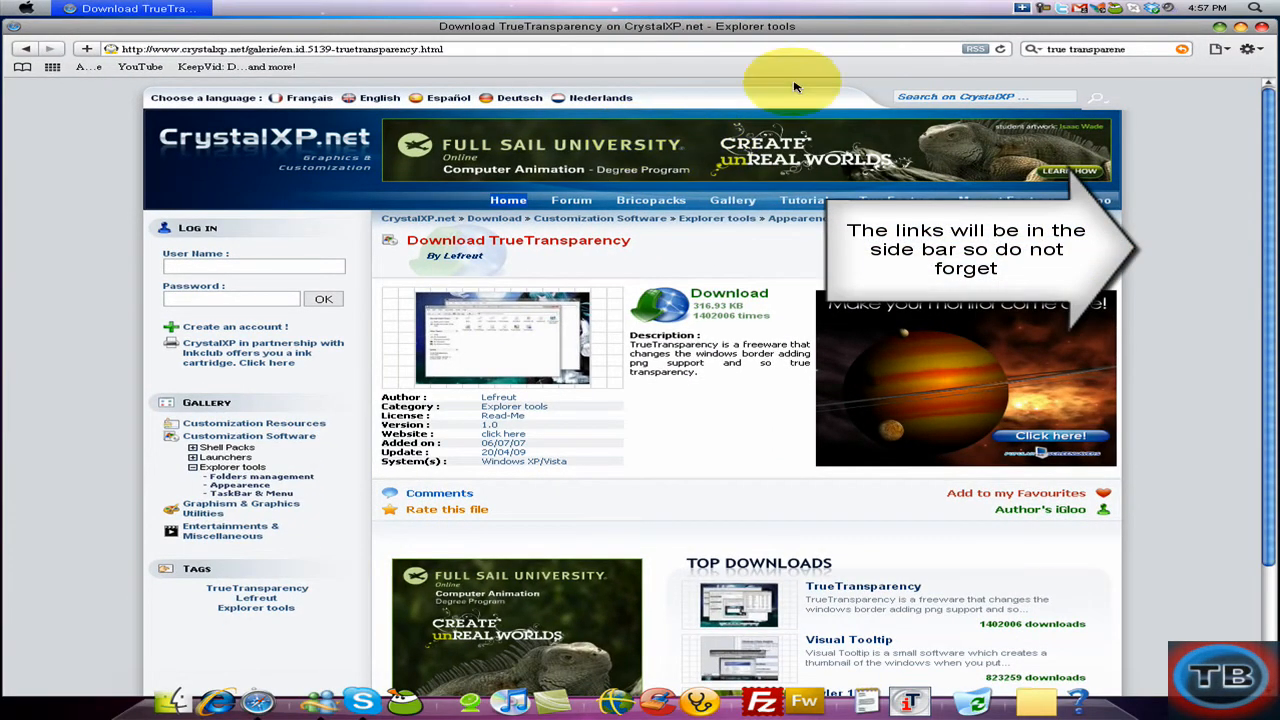
mouse_move(862, 131)
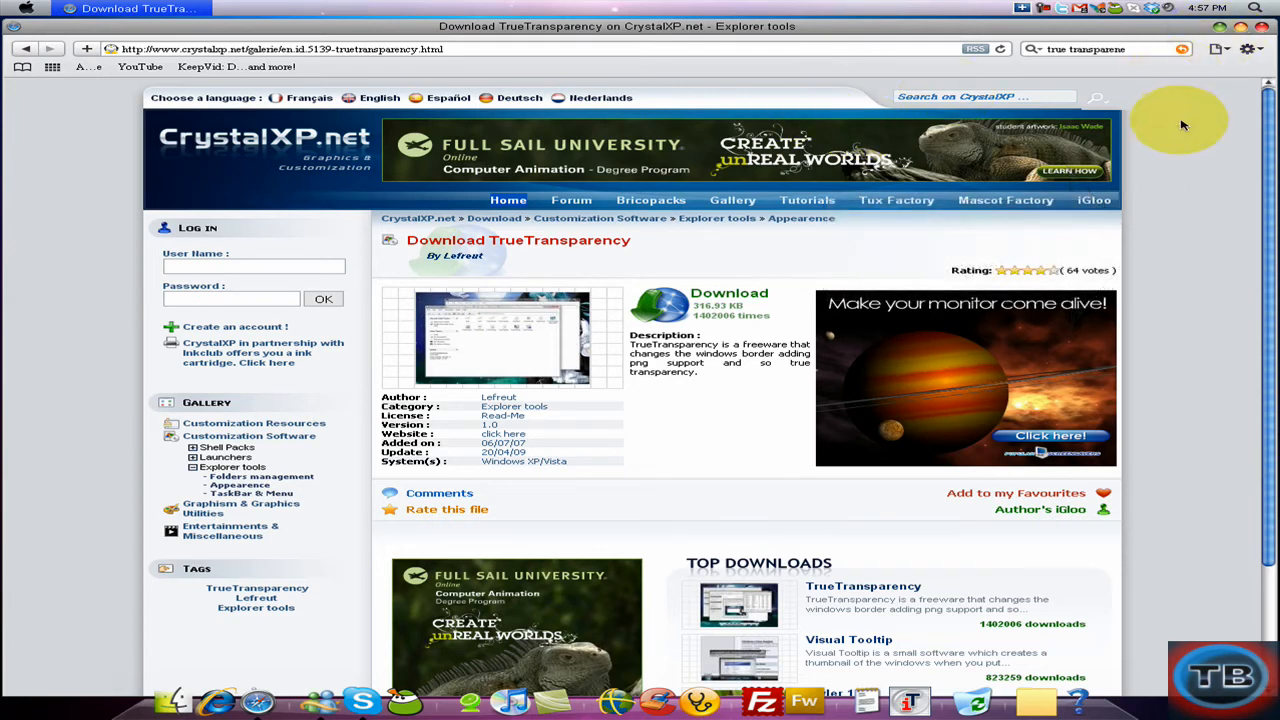
mouse_move(1137, 52)
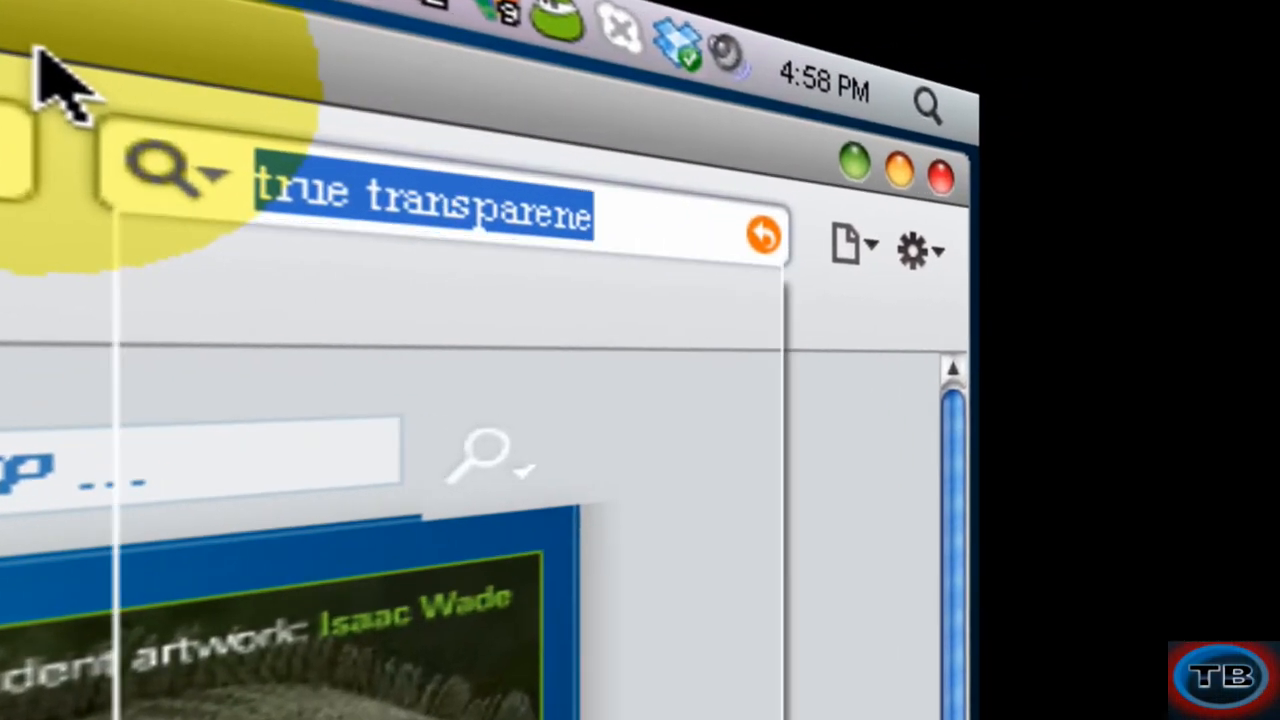
Search for 'finder bar' and open the Finderbar result on landvermesser.tripod.com
type("finder bar")
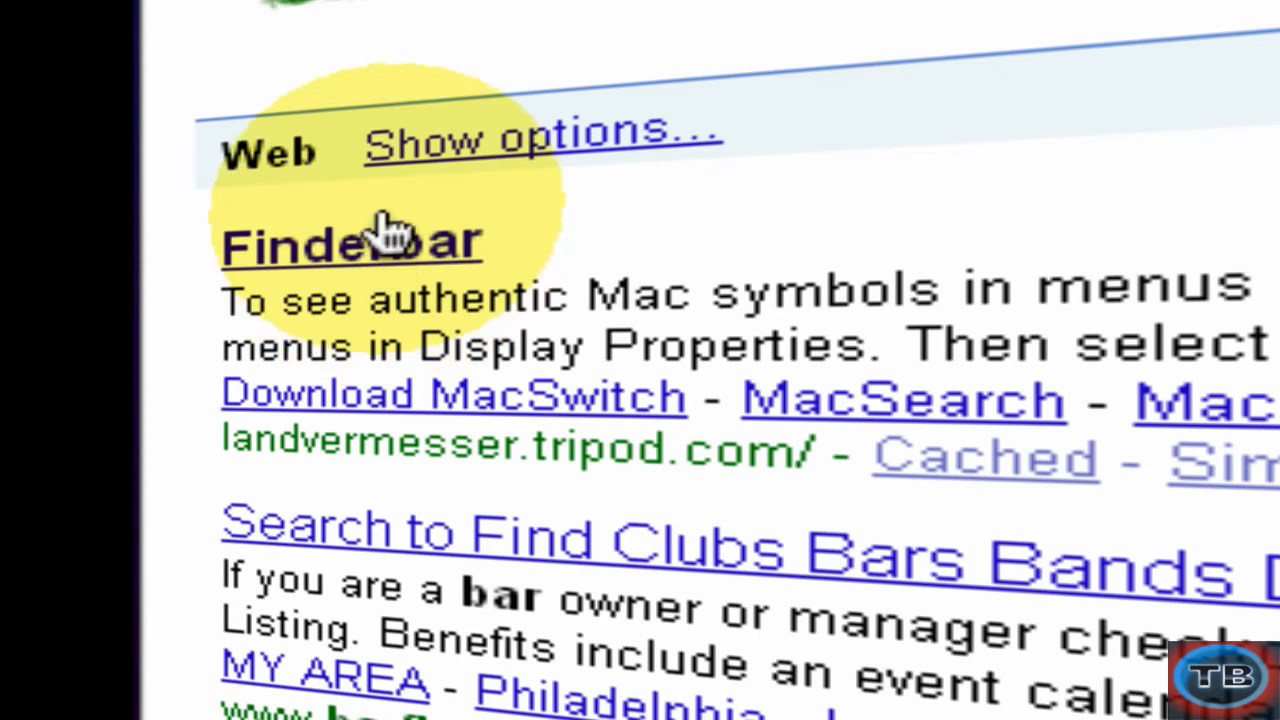
left_click(350, 242)
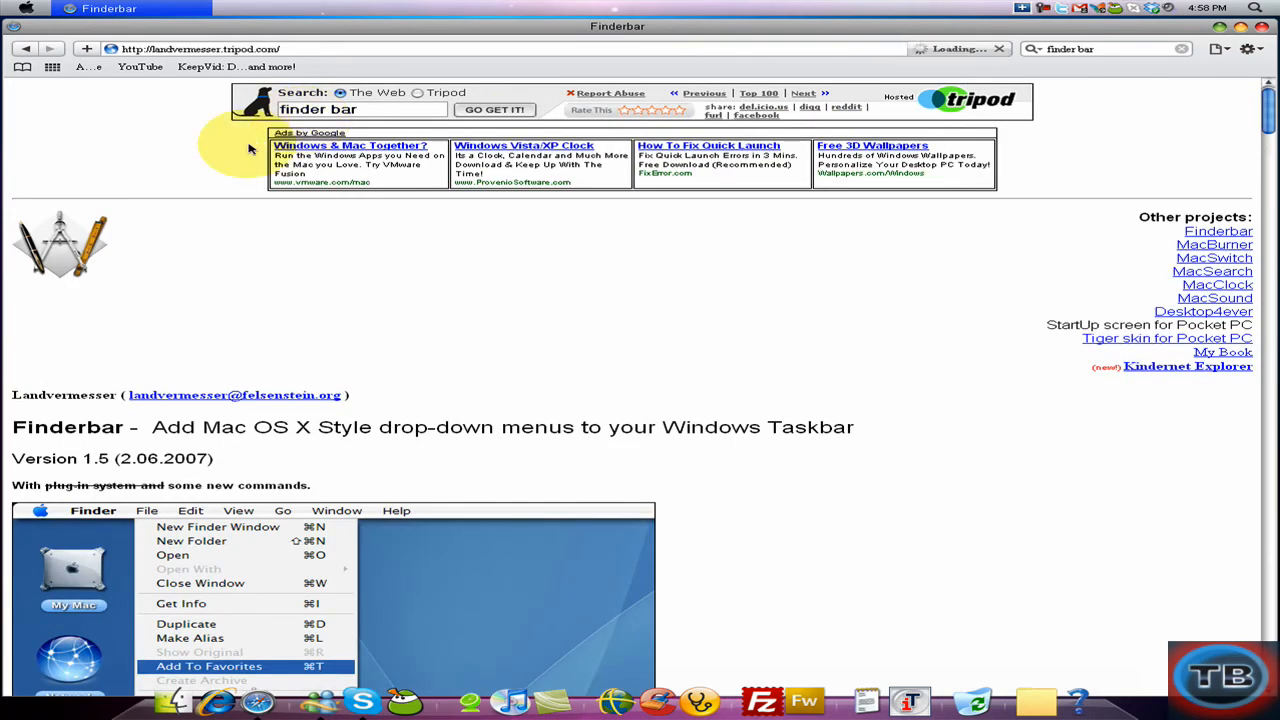
scroll("down", 3)
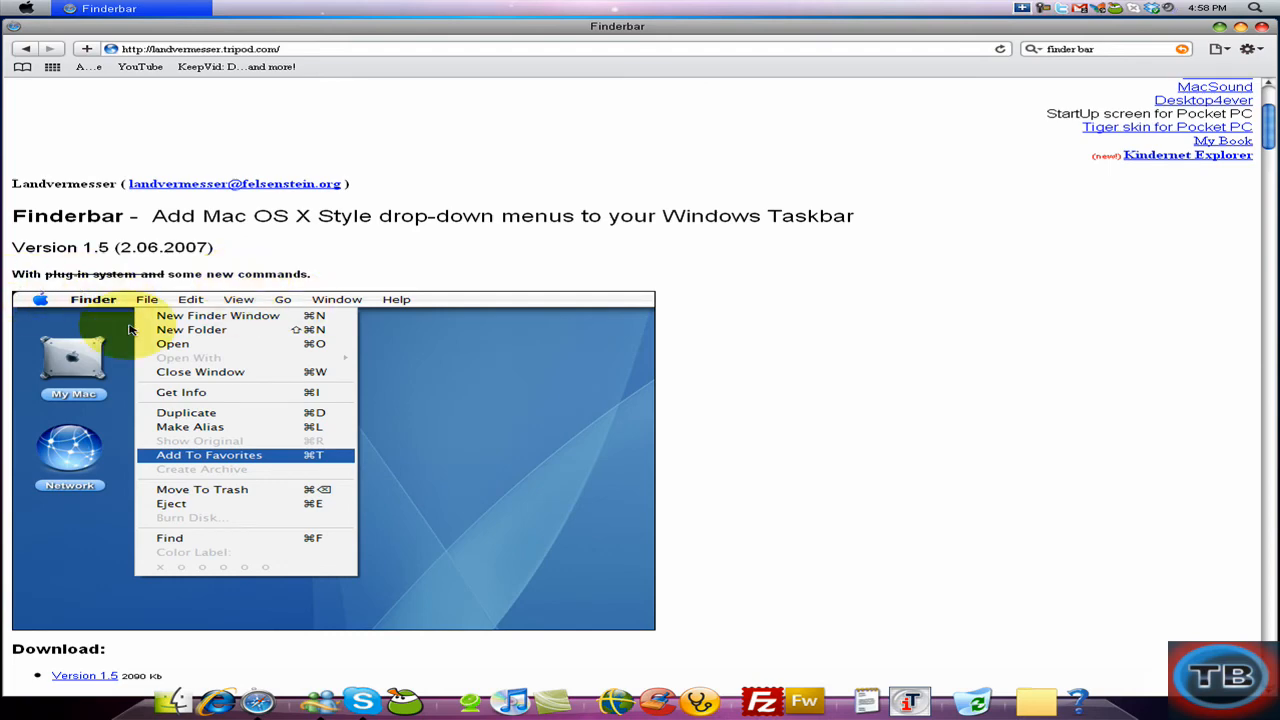
scroll("down", 3)
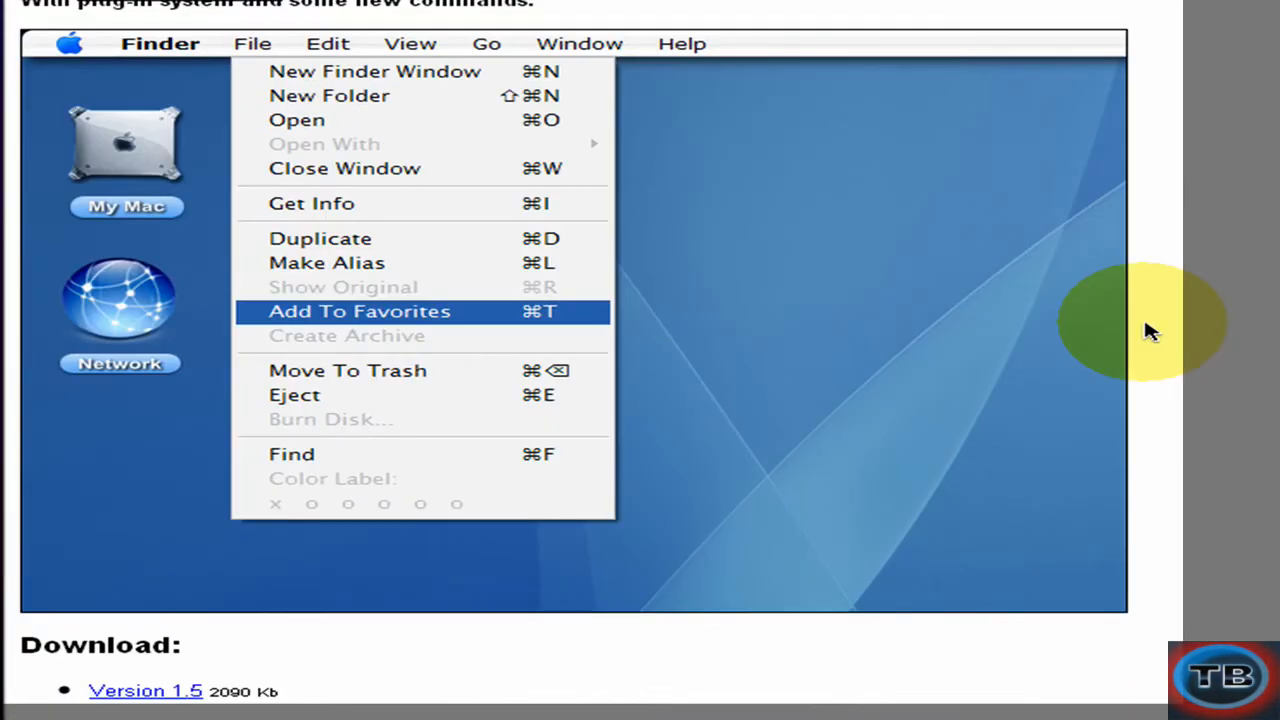
mouse_move(1228, 313)
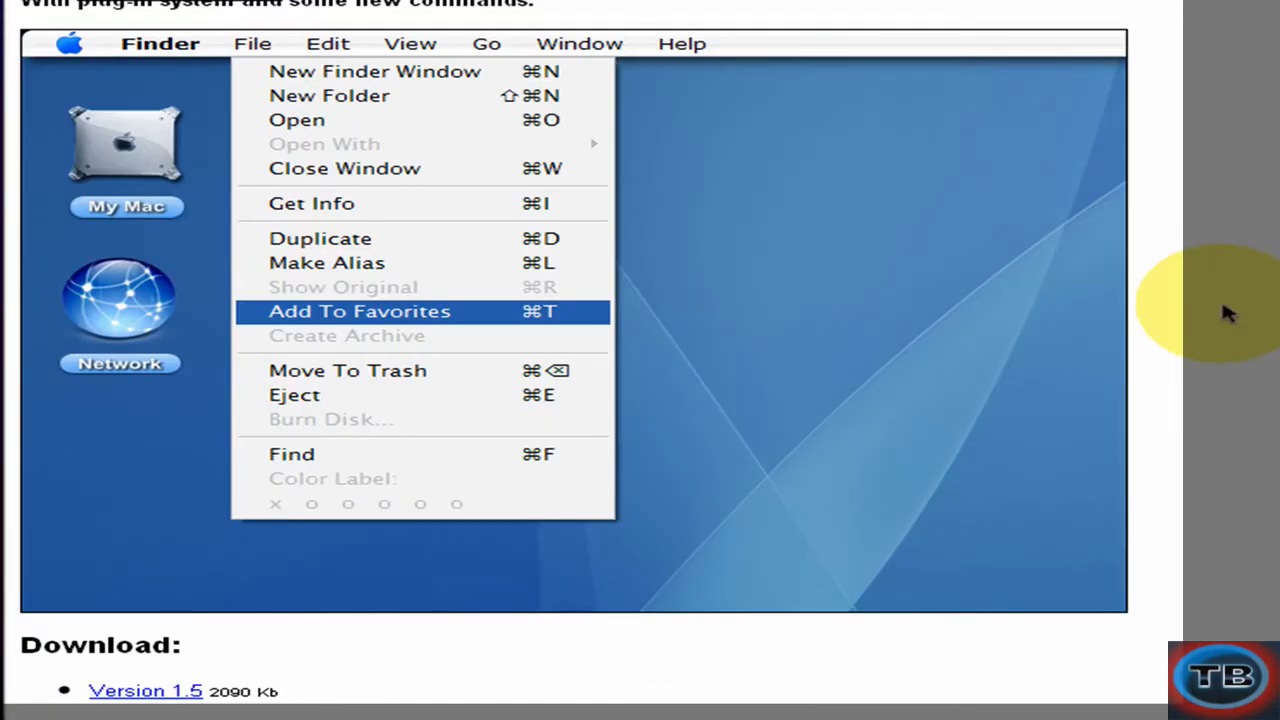
scroll("up", 3)
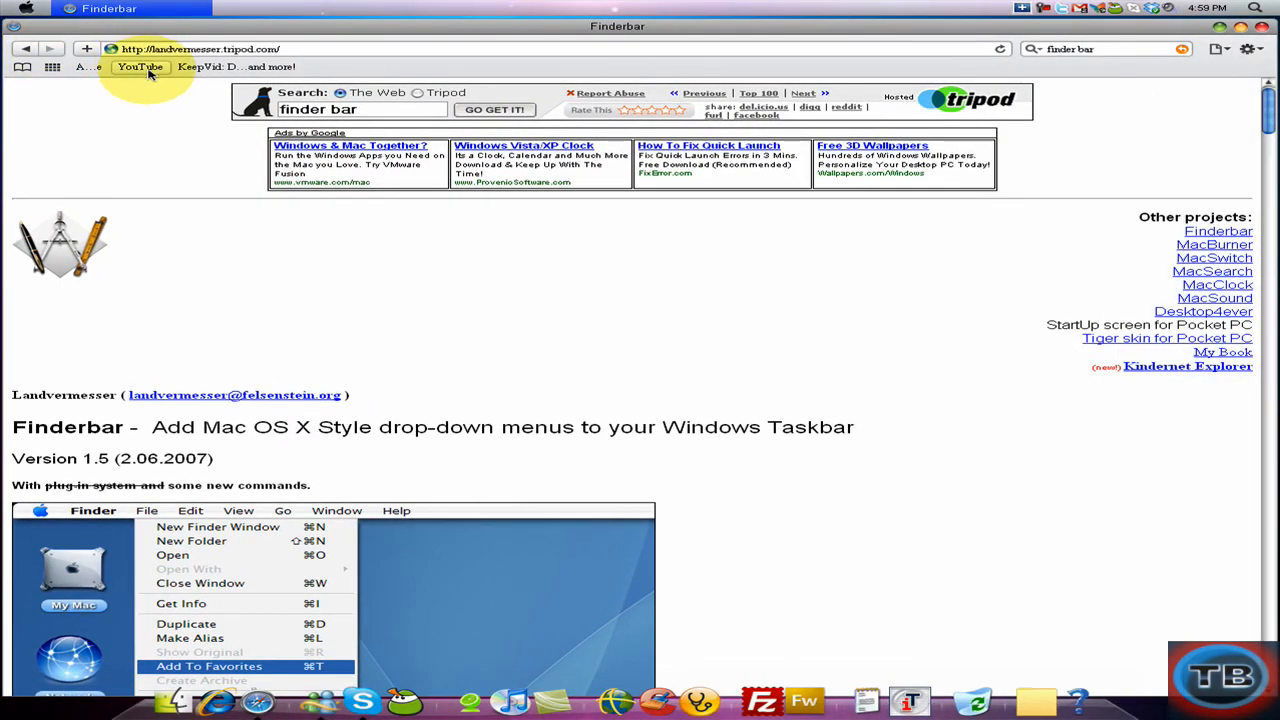
Go to the YouTube home page from the bookmarks bar
left_click(140, 70)
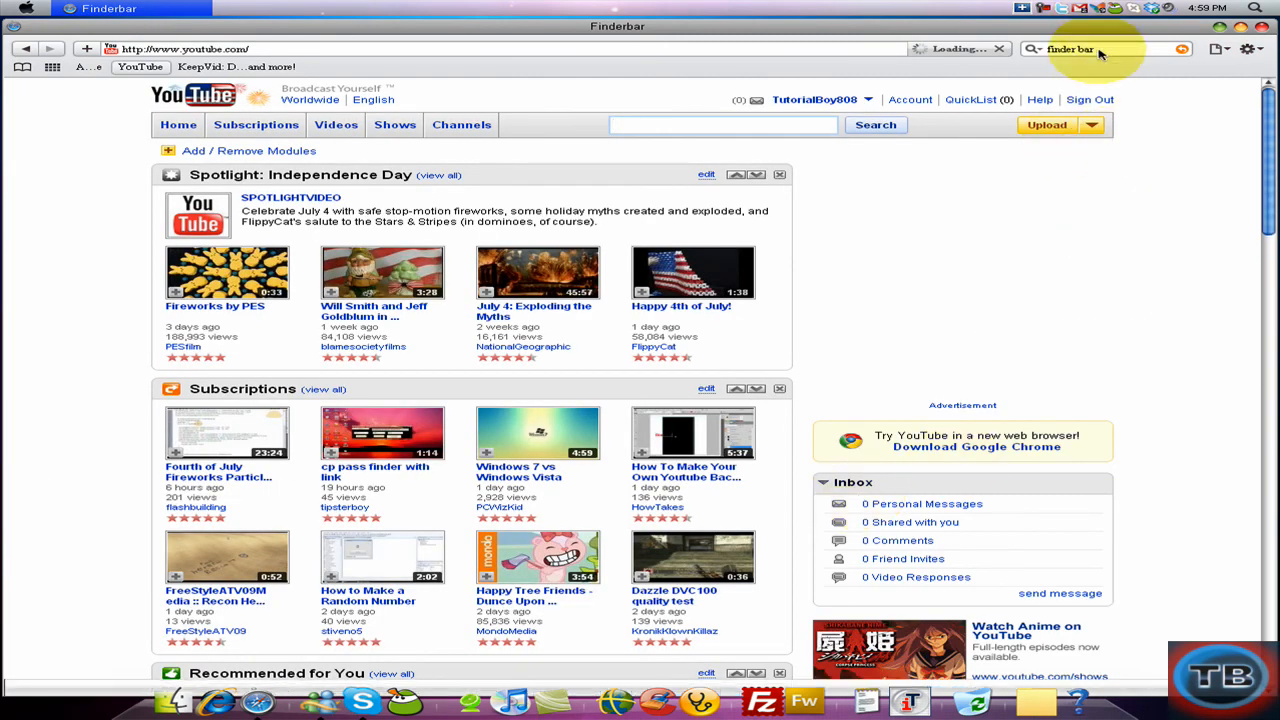
mouse_move(1015, 55)
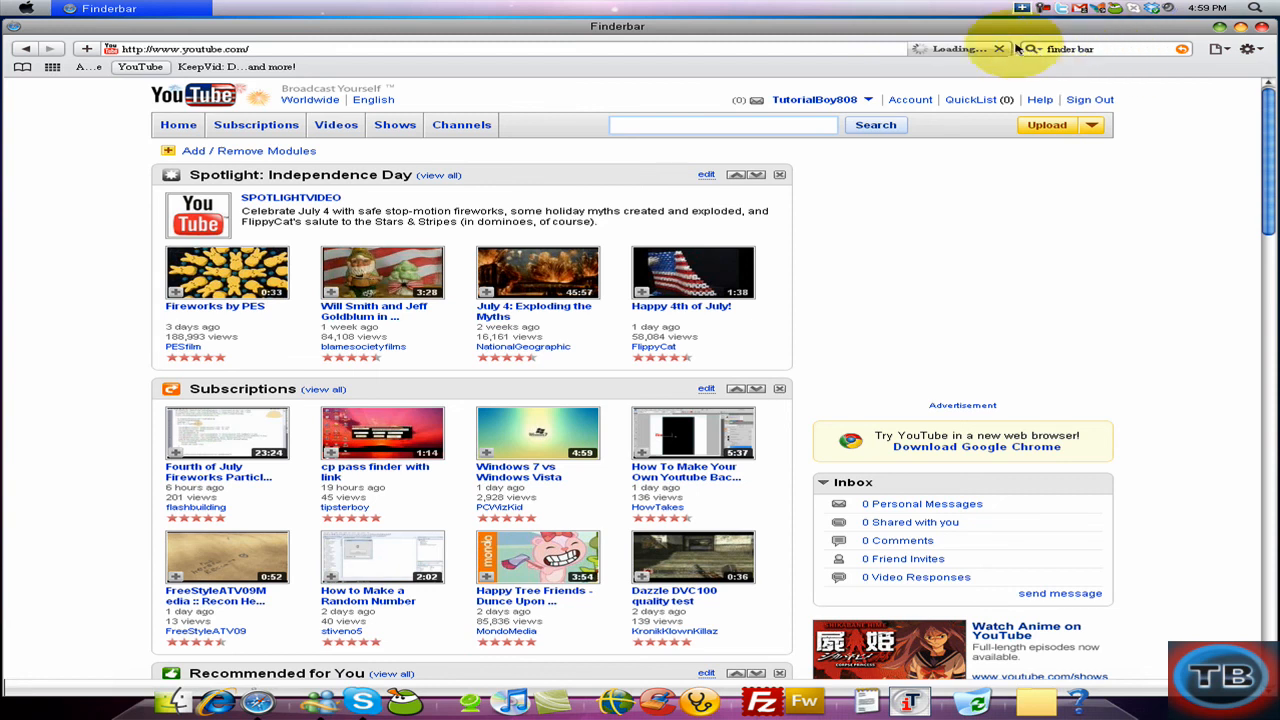